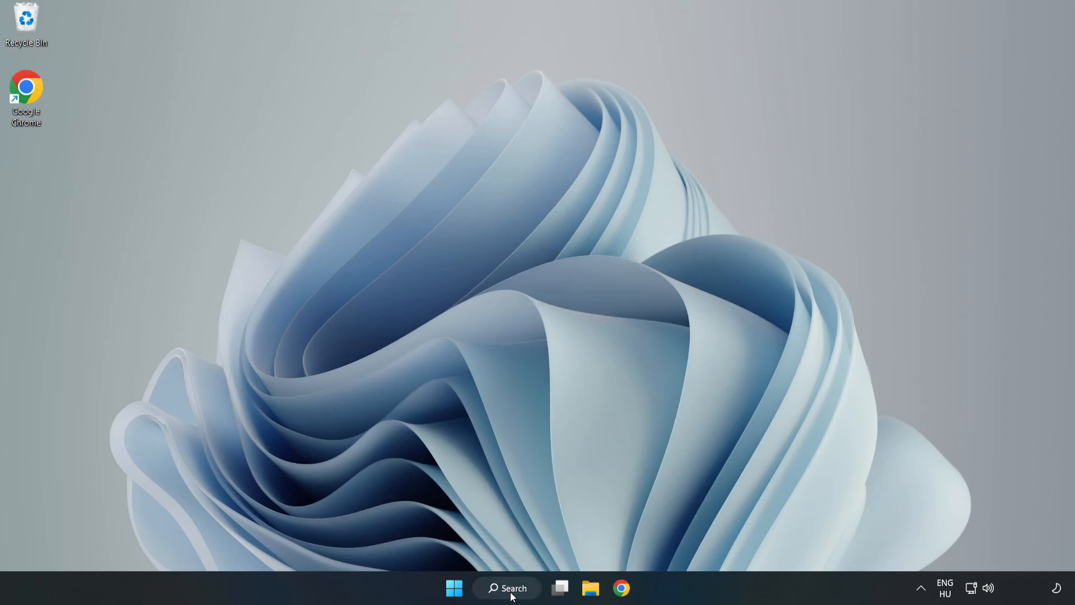
- Search Windows for 'devi' so Device Manager shows as the best match
{"action": "left_click", "coordinate": [507, 604]}
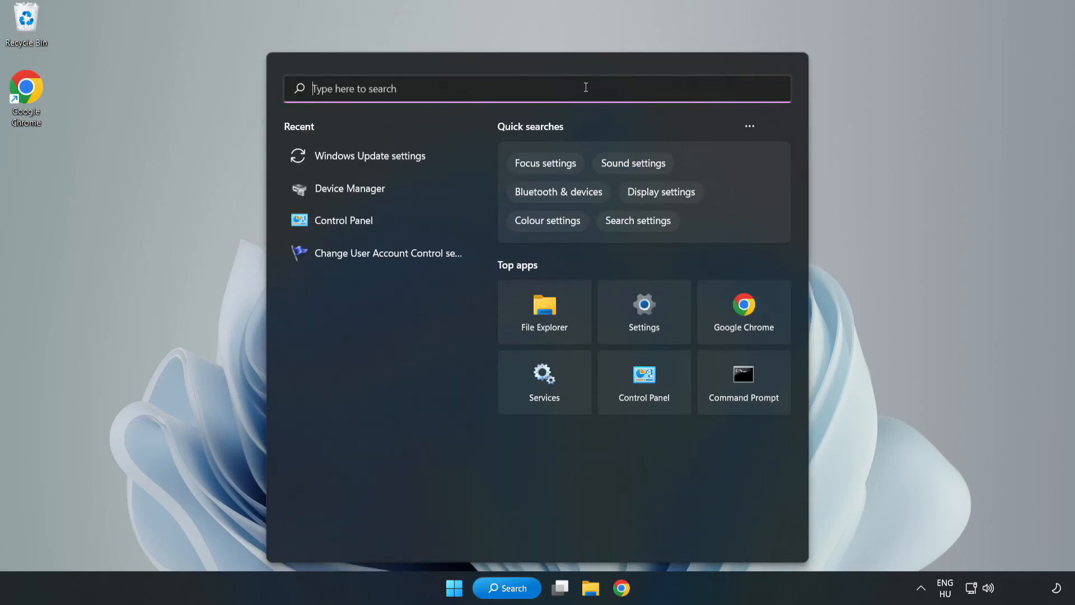
{"action": "type", "text": "device manager"}
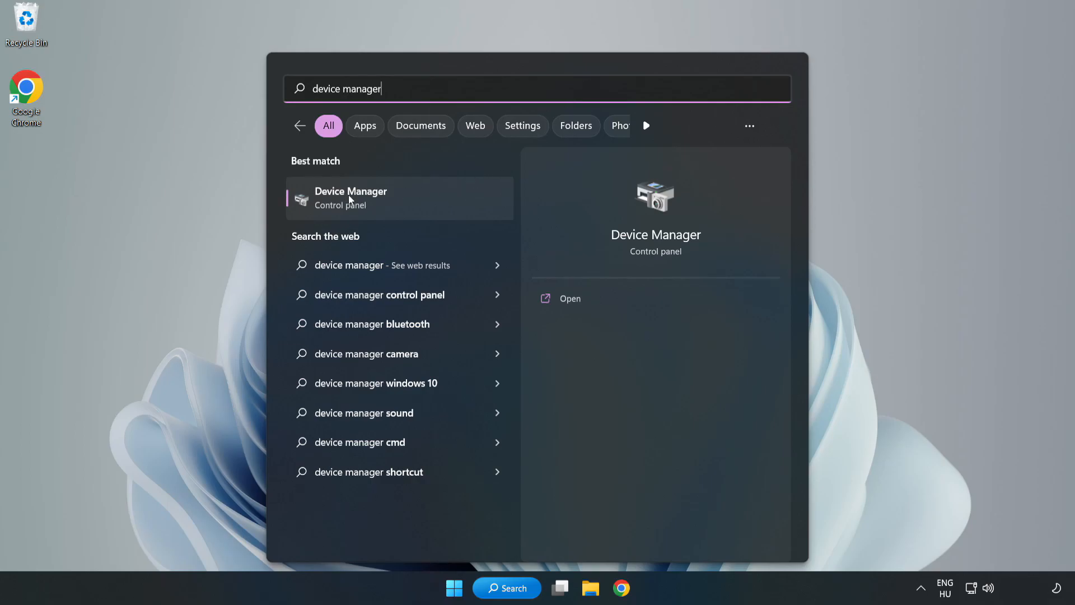
{"action": "mouse_move", "coordinate": [401, 208]}
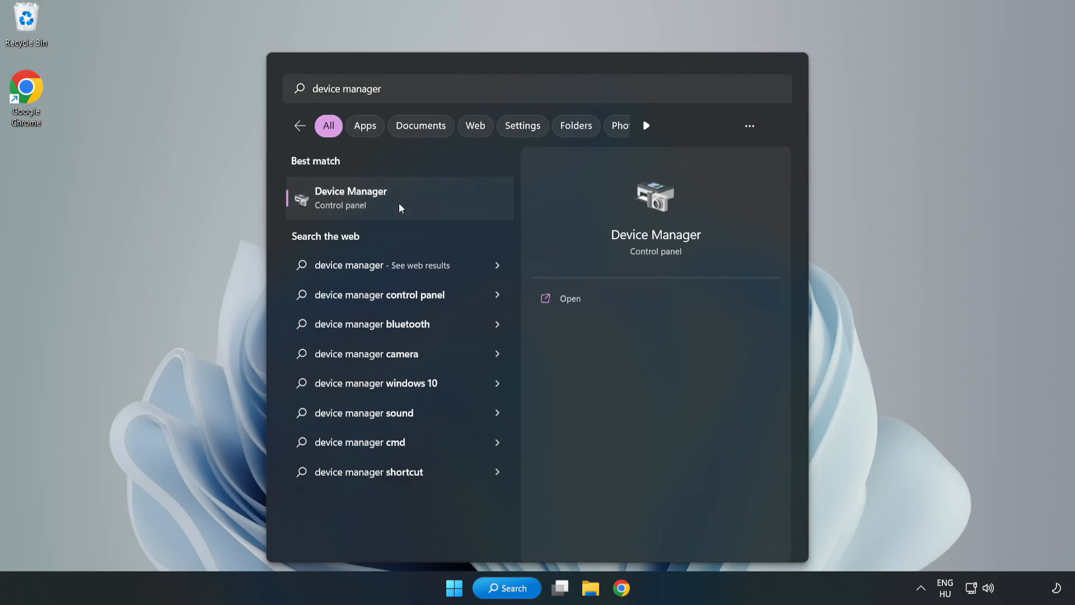
- Open Device Manager and show the actions for the VMware SVGA 3D display adapter
{"action": "left_click", "coordinate": [351, 198]}
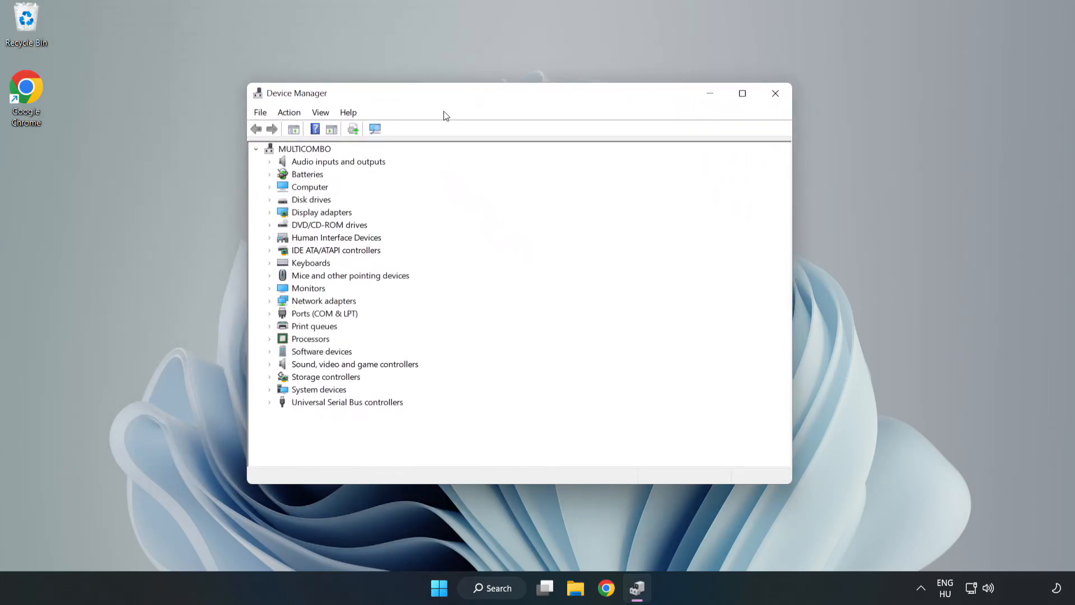
{"action": "left_click", "coordinate": [321, 212]}
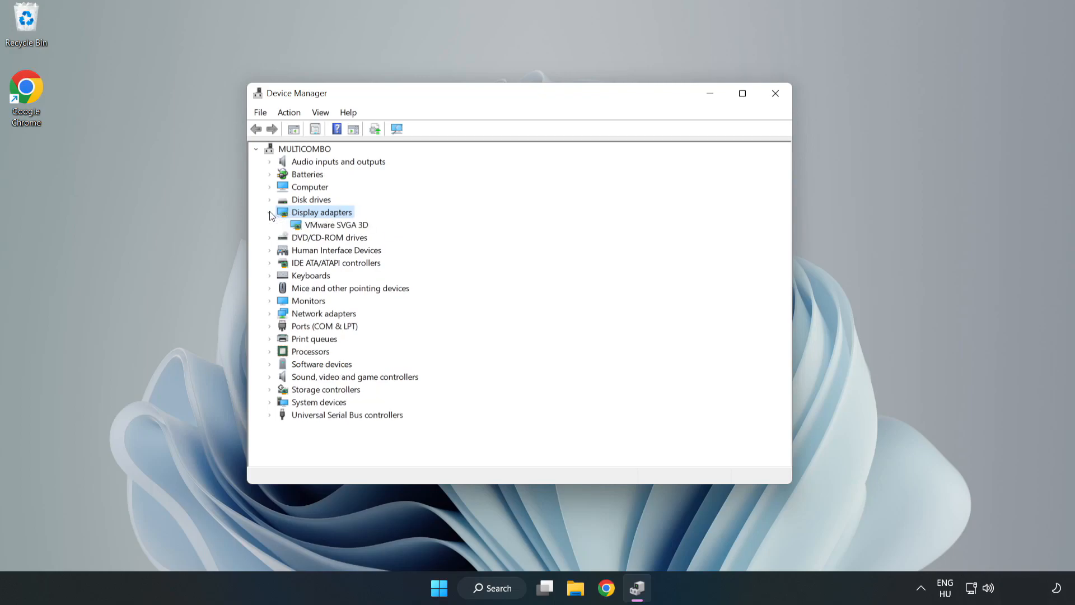
{"action": "left_click", "coordinate": [337, 225]}
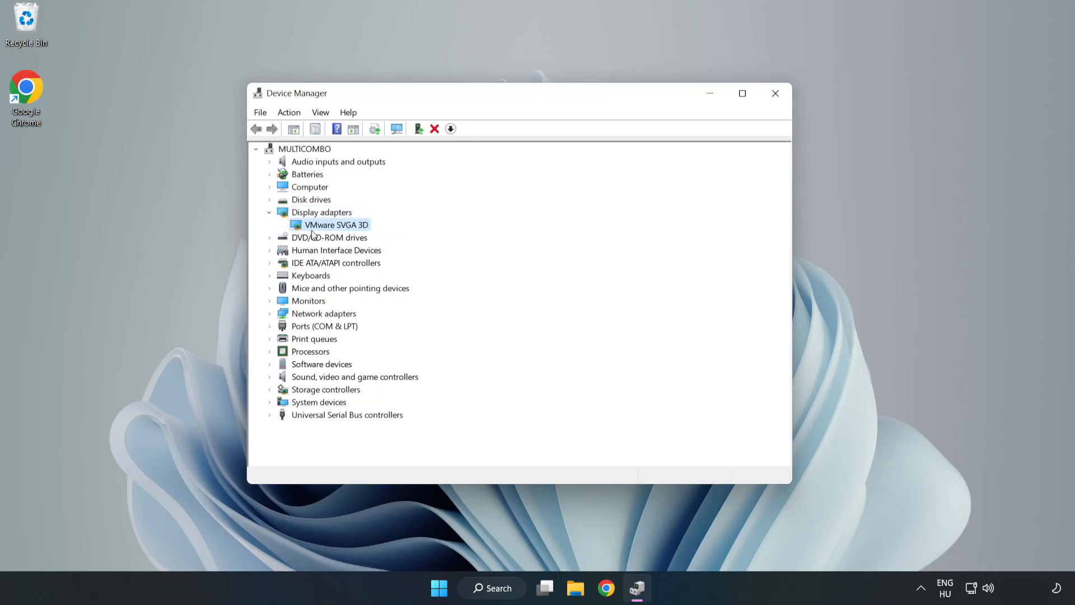
{"action": "right_click", "coordinate": [337, 225]}
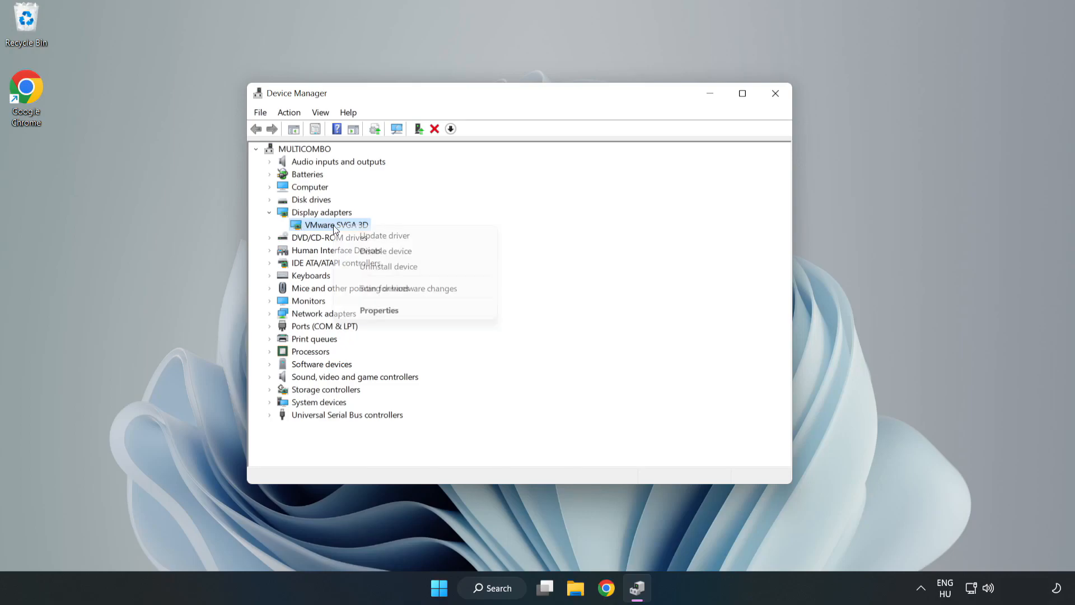
{"action": "mouse_move", "coordinate": [398, 240]}
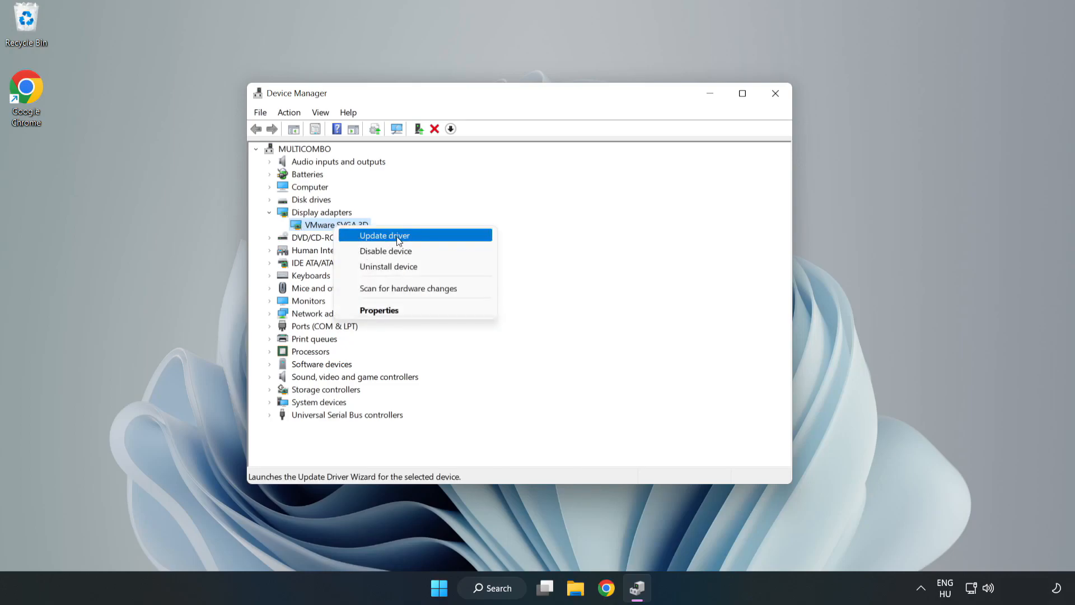
- Auto-search for a VMware SVGA 3D driver, dismiss the 'best driver installed' result, close Device Manager
{"action": "left_click", "coordinate": [384, 235]}
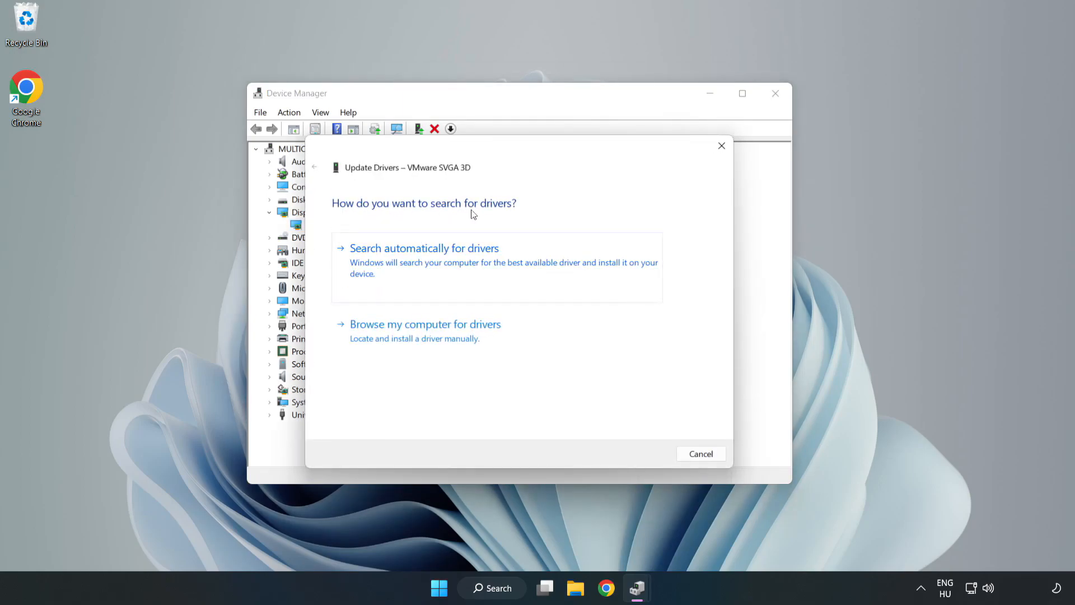
{"action": "mouse_move", "coordinate": [428, 263]}
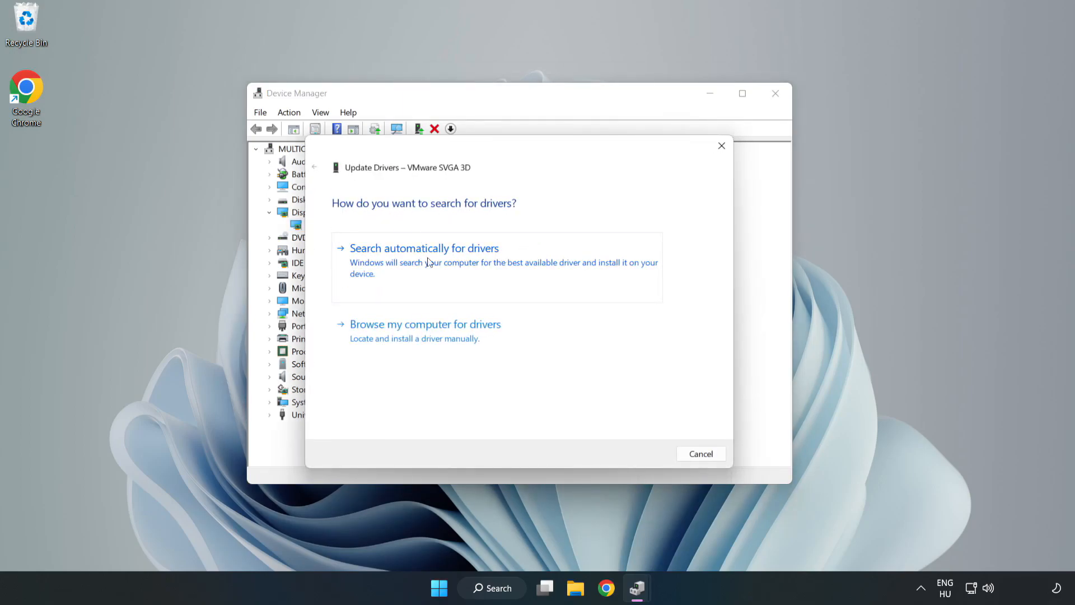
{"action": "left_click", "coordinate": [424, 248]}
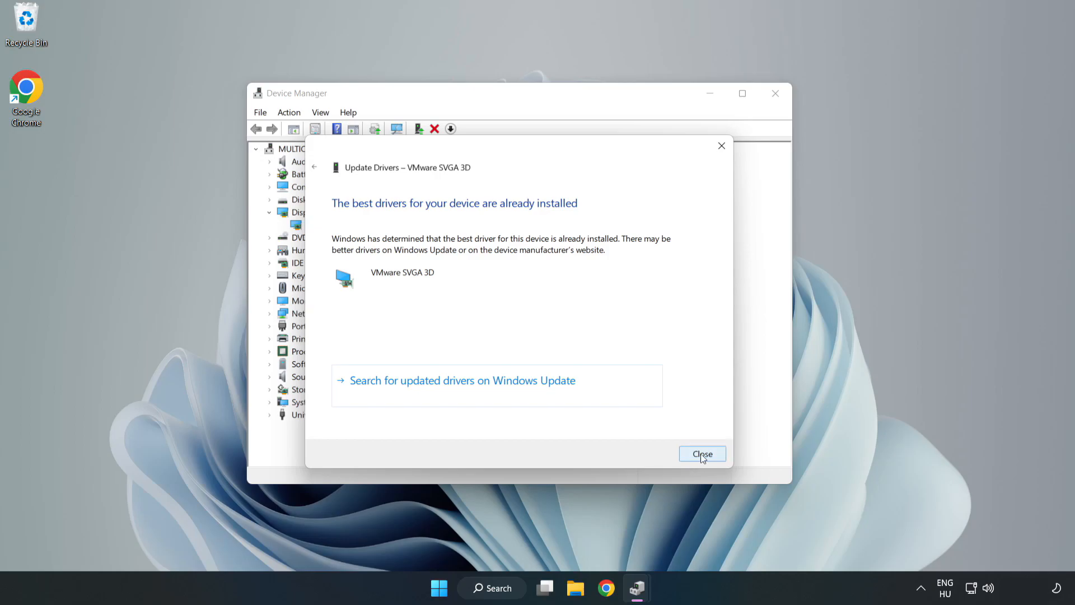
{"action": "left_click", "coordinate": [702, 453]}
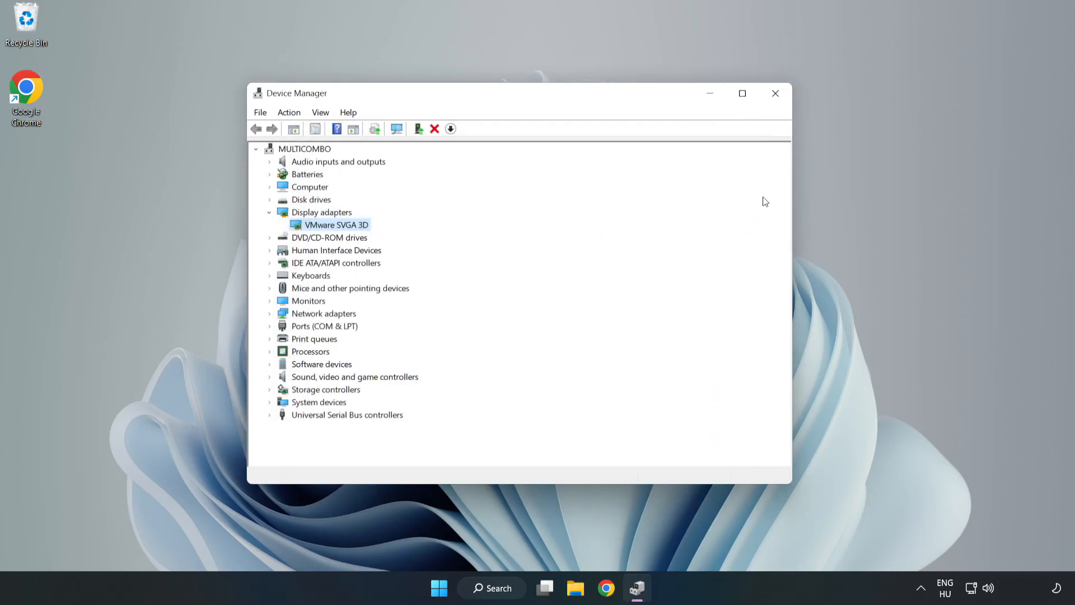
{"action": "mouse_move", "coordinate": [775, 101]}
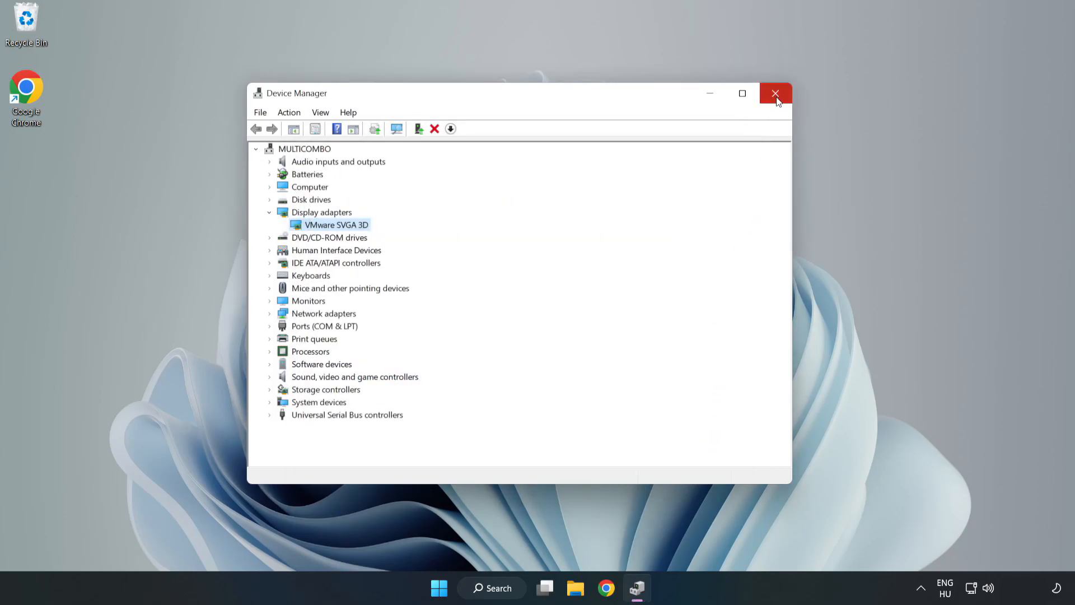
{"action": "left_click", "coordinate": [775, 93]}
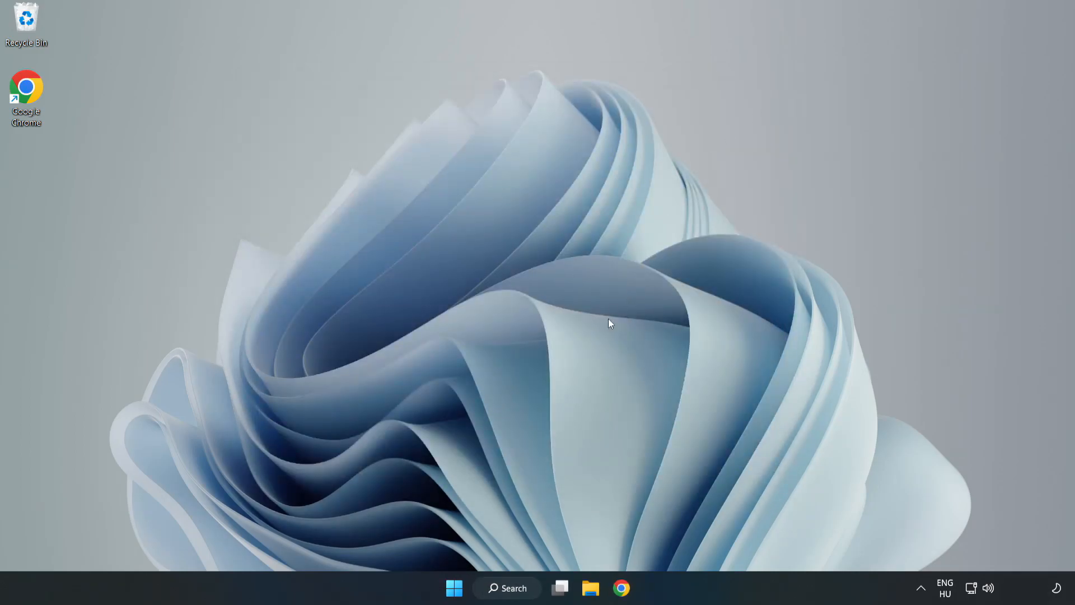
- Search 'updat' and open Windows Update settings, which report the PC is up to date
{"action": "left_click", "coordinate": [506, 604]}
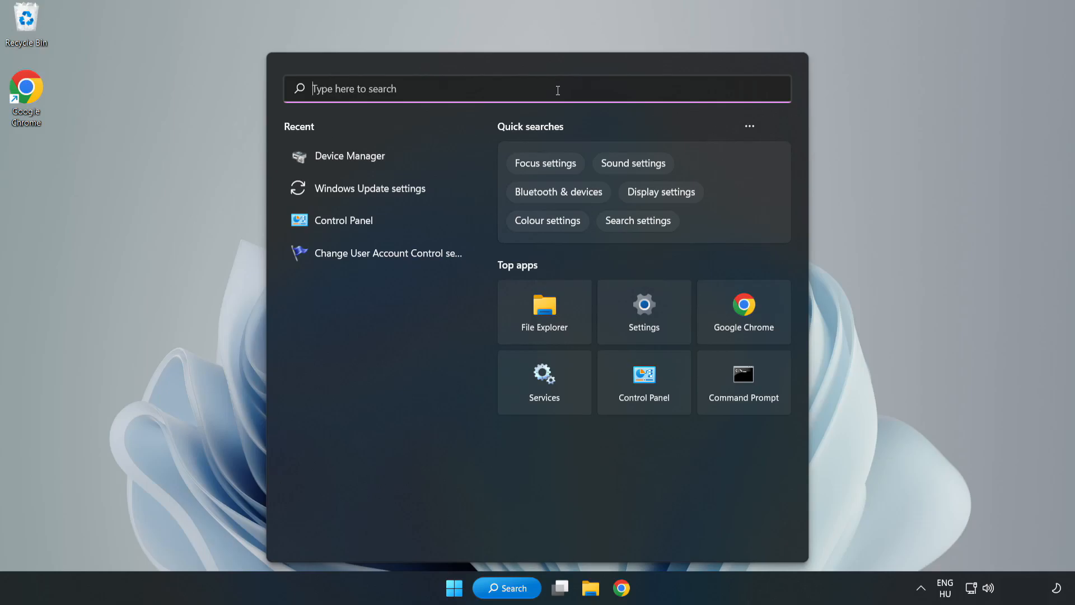
{"action": "type", "text": "updates"}
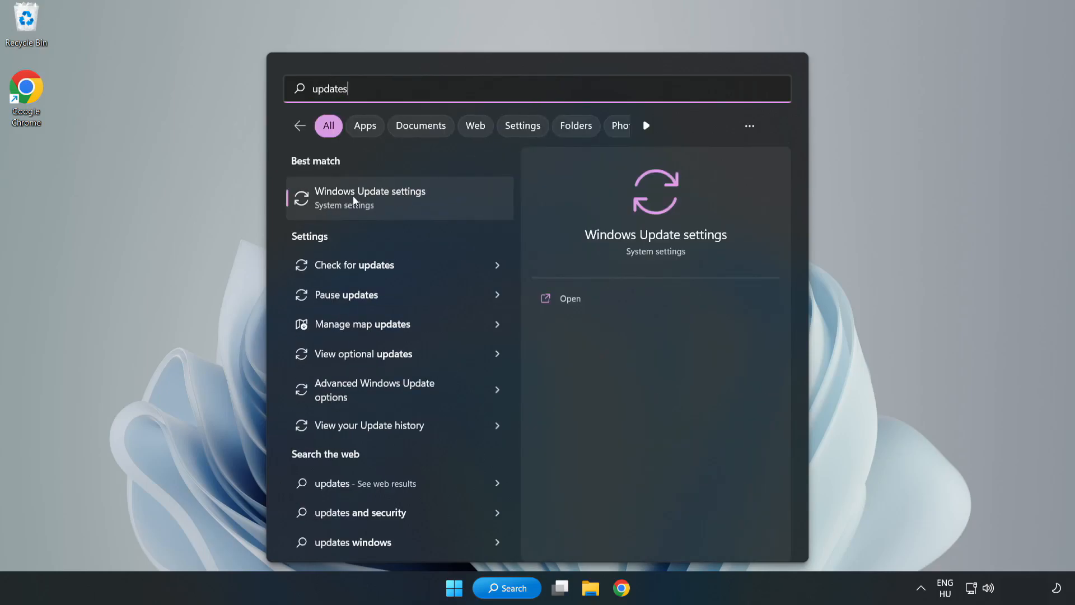
{"action": "left_click", "coordinate": [370, 199]}
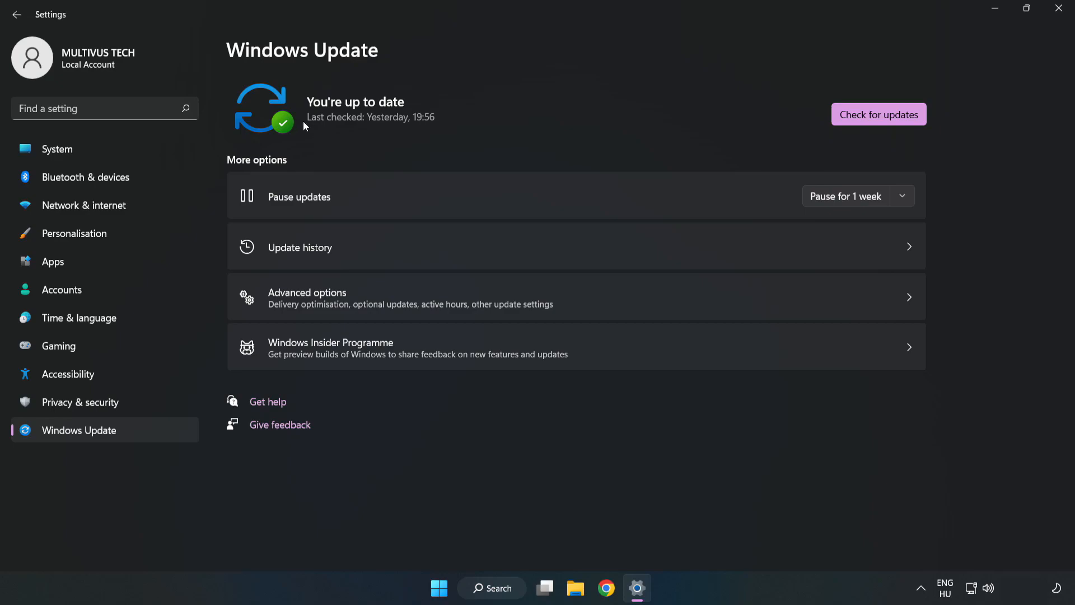
- Close the Windows Update settings window to return to the desktop
{"action": "left_click", "coordinate": [878, 114]}
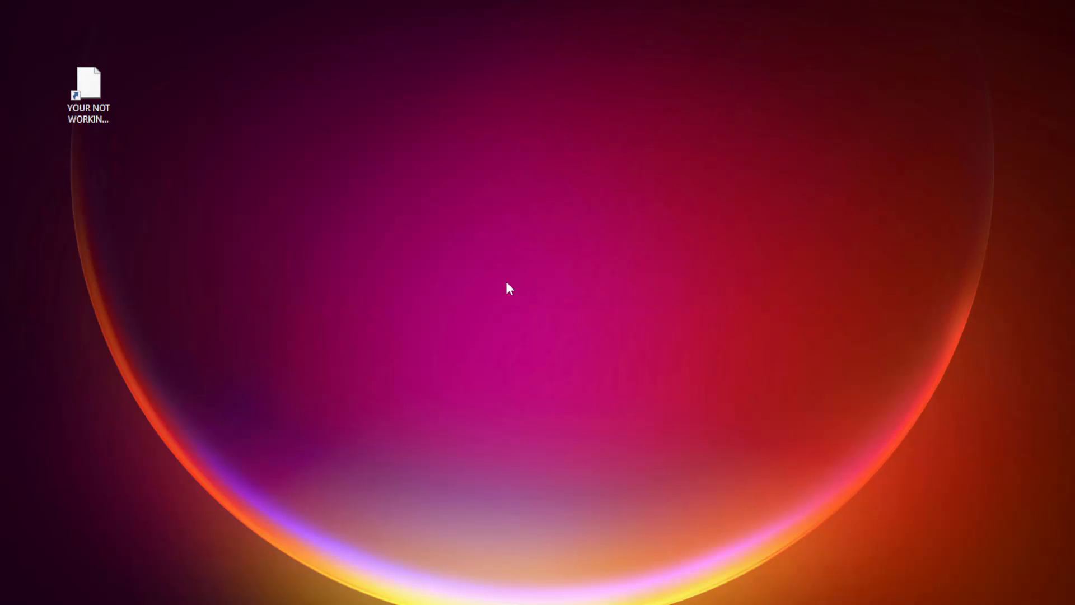
- Open Properties for the 'YOUR NOT WORKING APP' desktop shortcut
{"action": "right_click", "coordinate": [89, 78]}
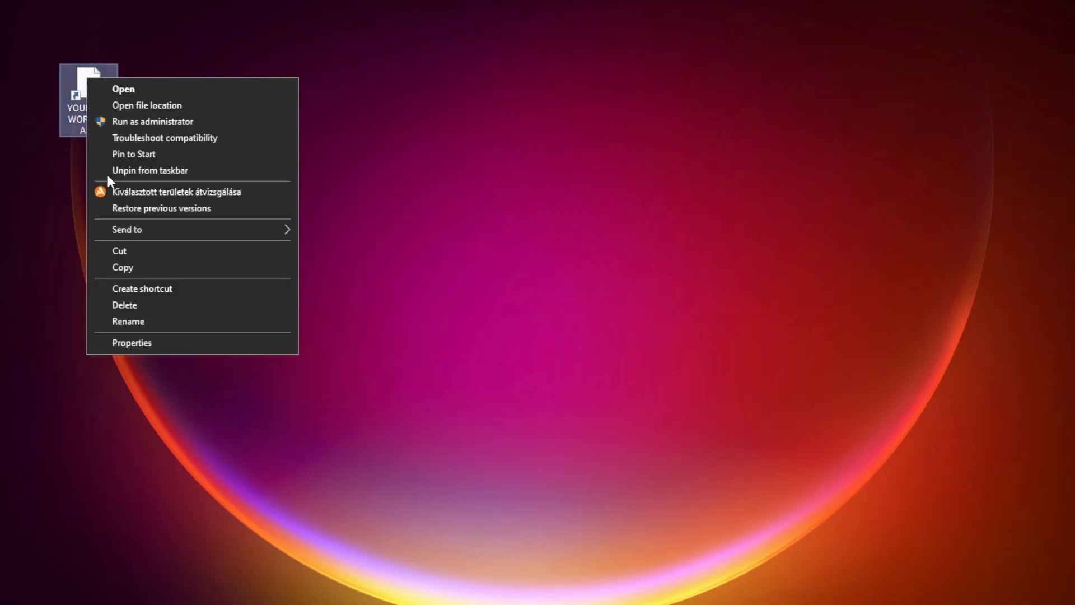
{"action": "mouse_move", "coordinate": [189, 346]}
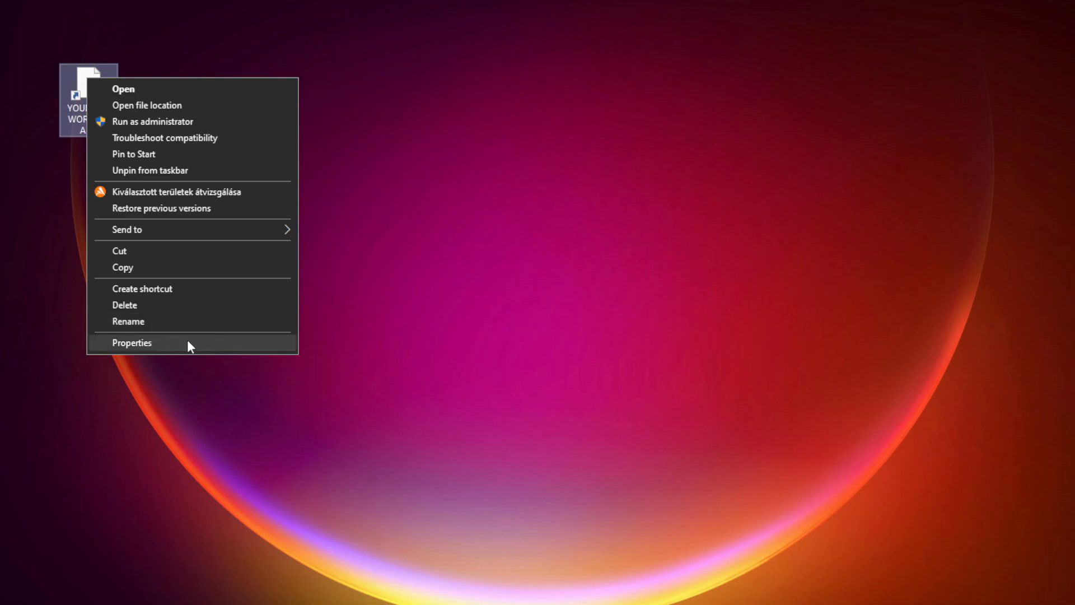
{"action": "left_click", "coordinate": [132, 342]}
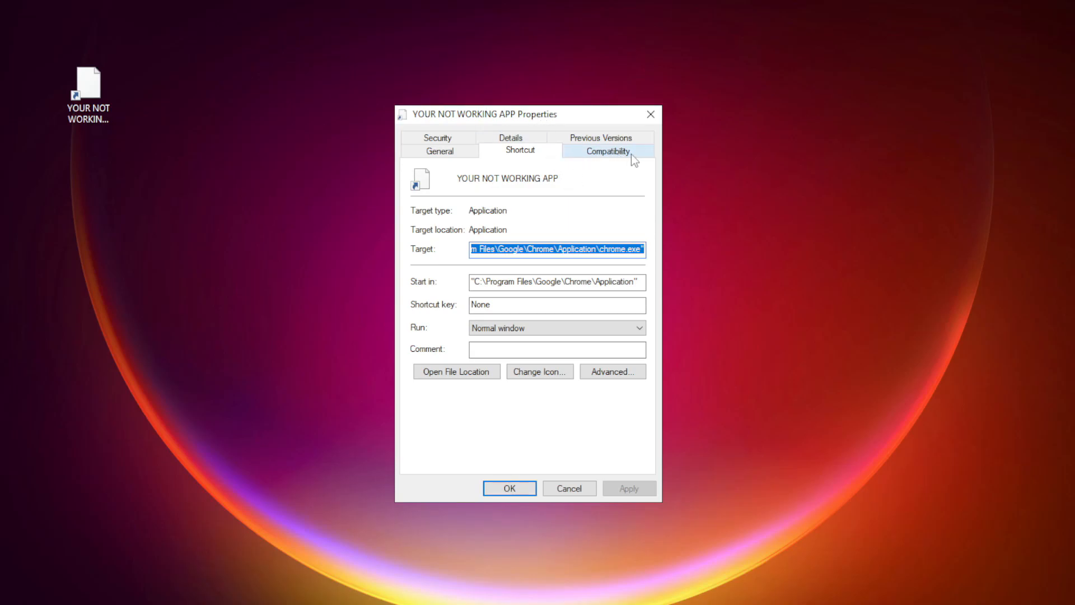
- Set Windows 8 compatibility mode, disable fullscreen optimizations, run as administrator, and save with OK
{"action": "left_click", "coordinate": [608, 152]}
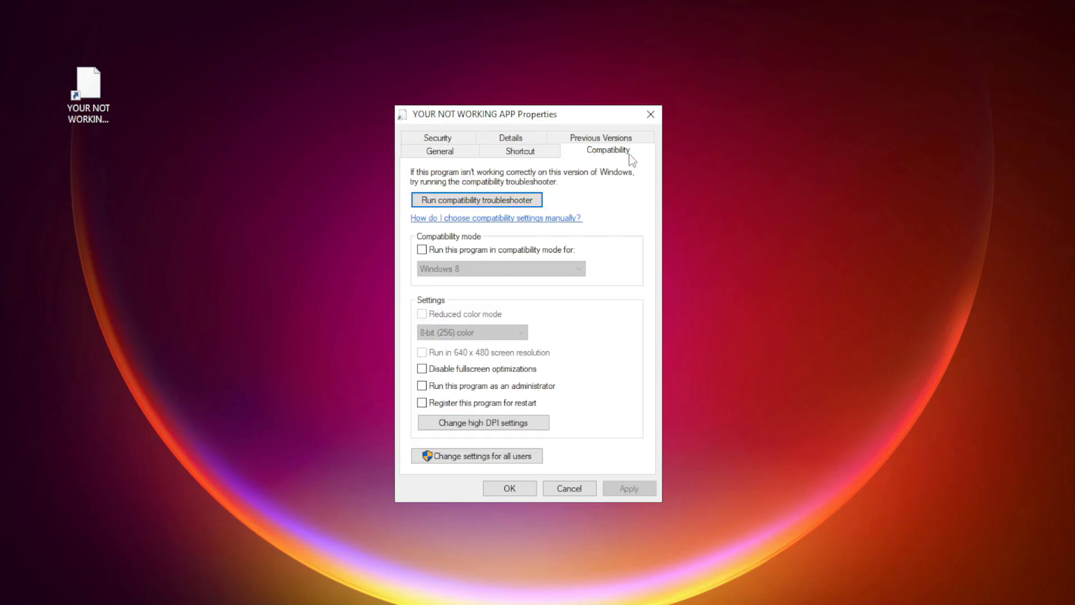
{"action": "mouse_move", "coordinate": [474, 258]}
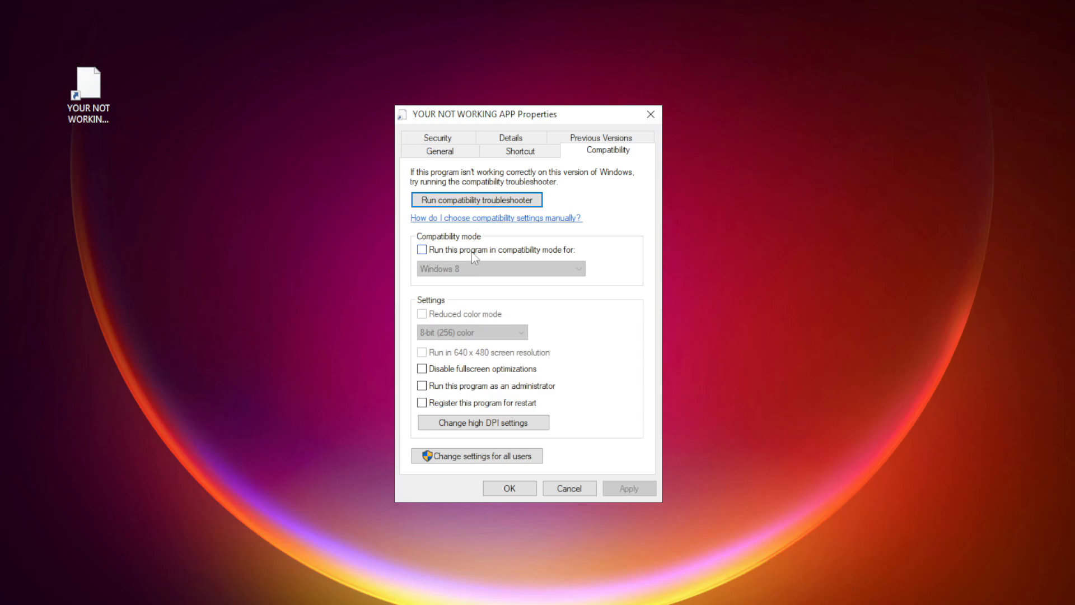
{"action": "left_click", "coordinate": [421, 250]}
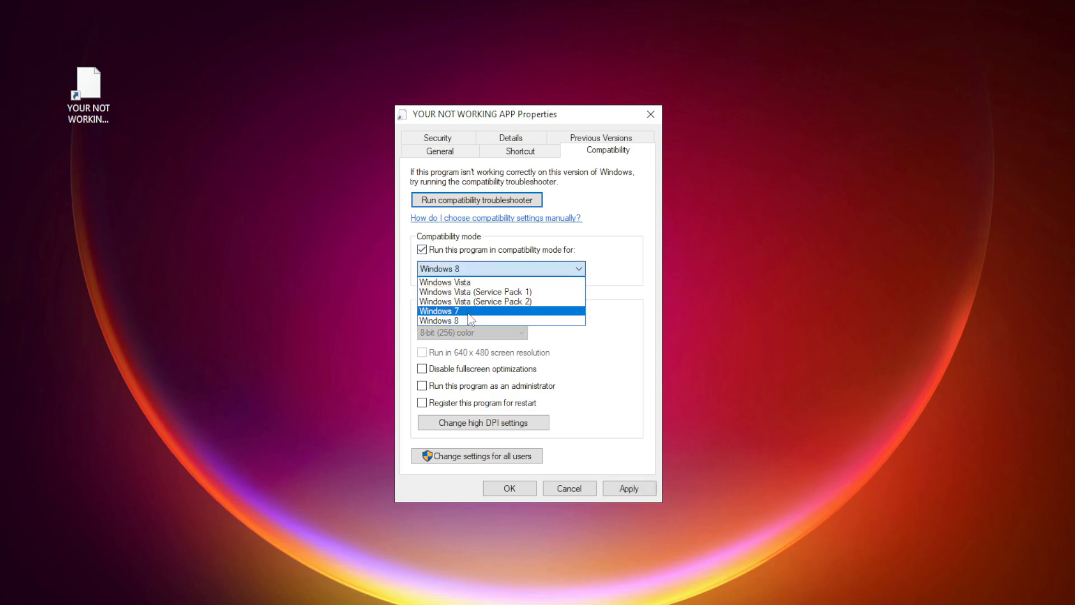
{"action": "left_click", "coordinate": [466, 320]}
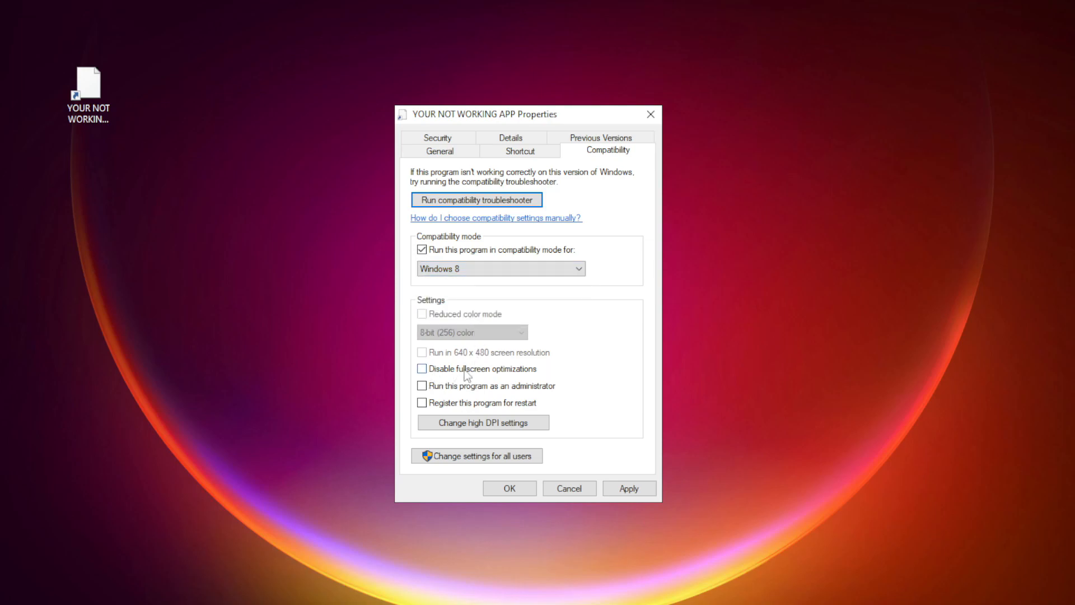
{"action": "left_click", "coordinate": [421, 368]}
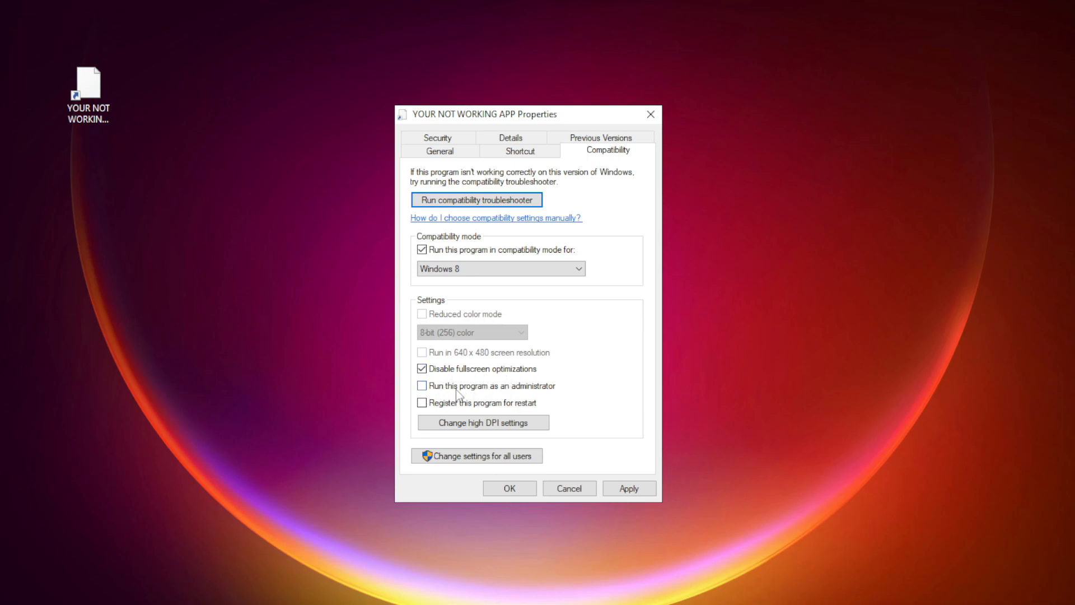
{"action": "left_click", "coordinate": [422, 386]}
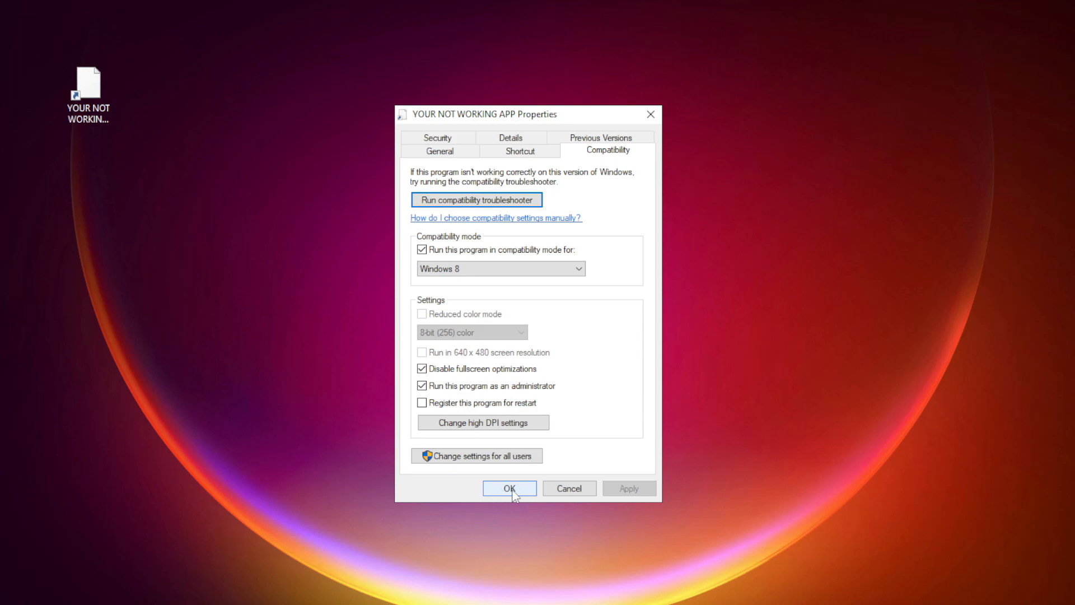
{"action": "left_click", "coordinate": [510, 488]}
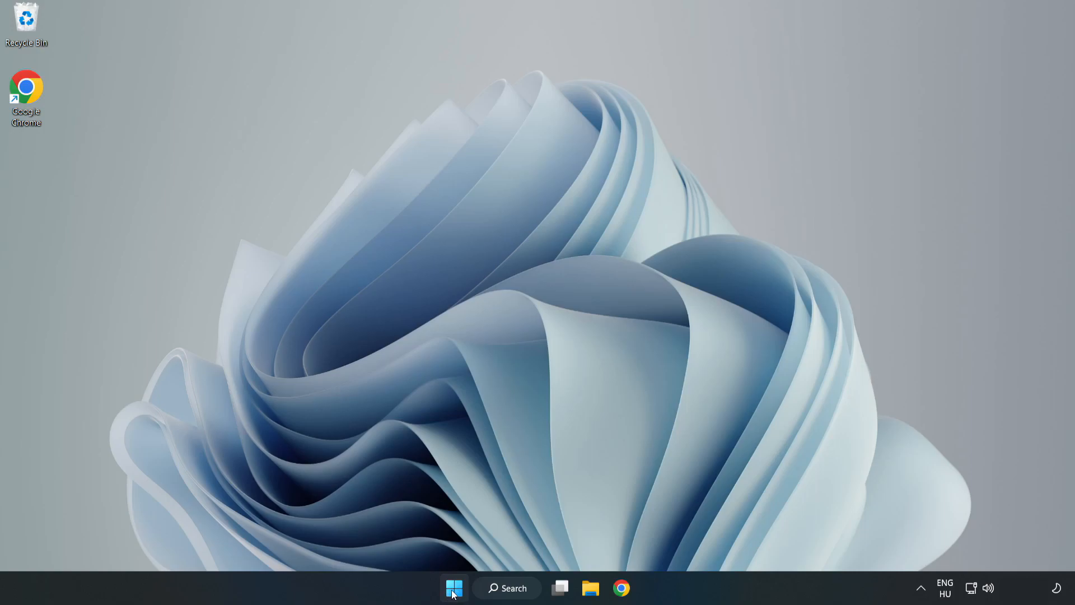
- Show the Start button's Quick Link menu of system tools
{"action": "right_click", "coordinate": [454, 588]}
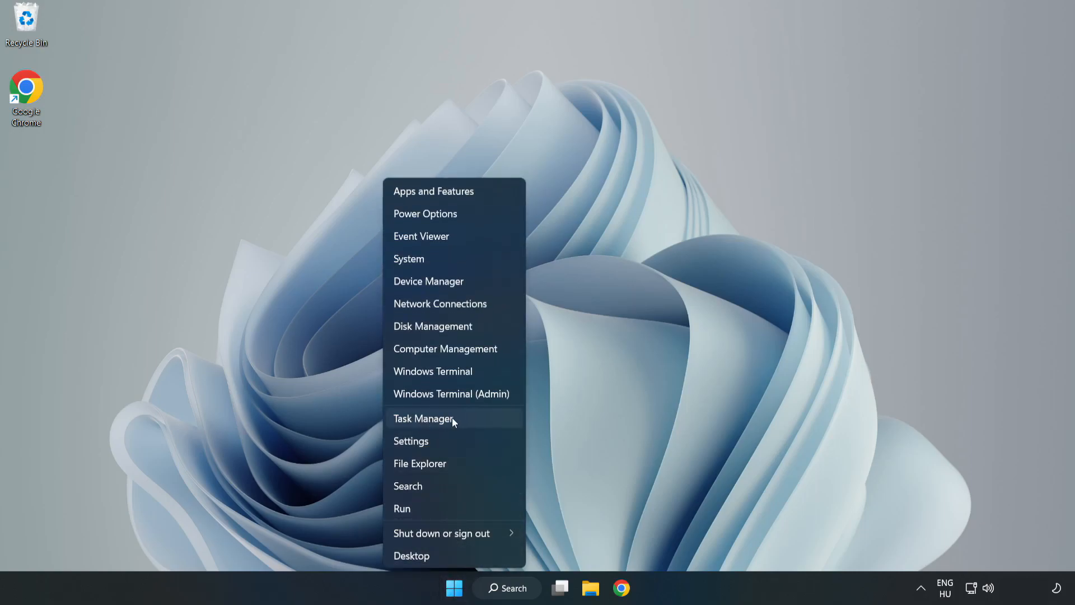
- Disable Cortana, Edge, Teams and Phone Link in Task Manager's Startup list, then close it
{"action": "left_click", "coordinate": [424, 418]}
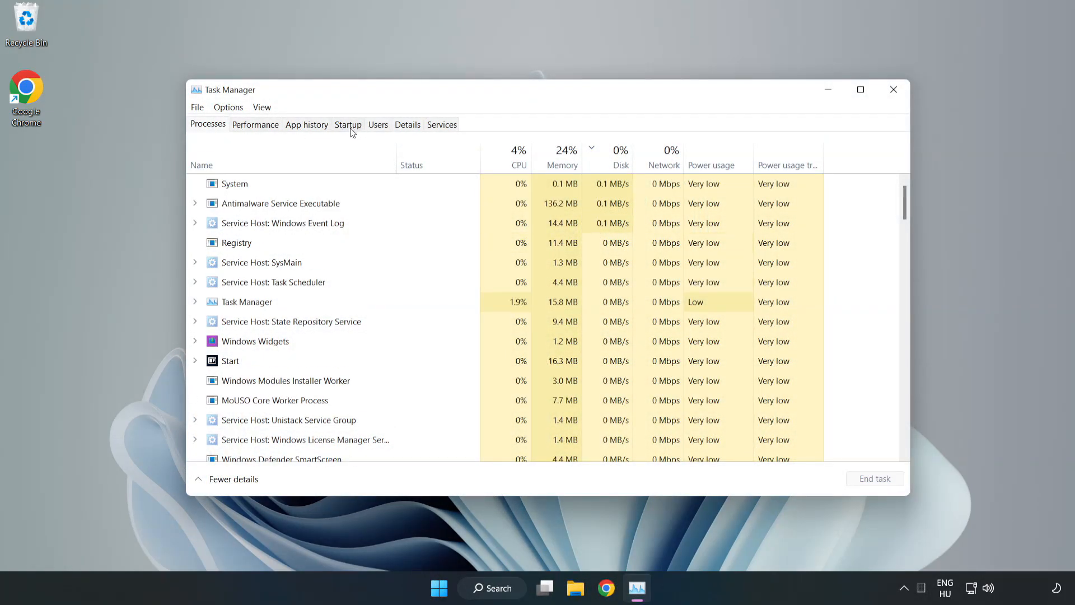
{"action": "left_click", "coordinate": [348, 124]}
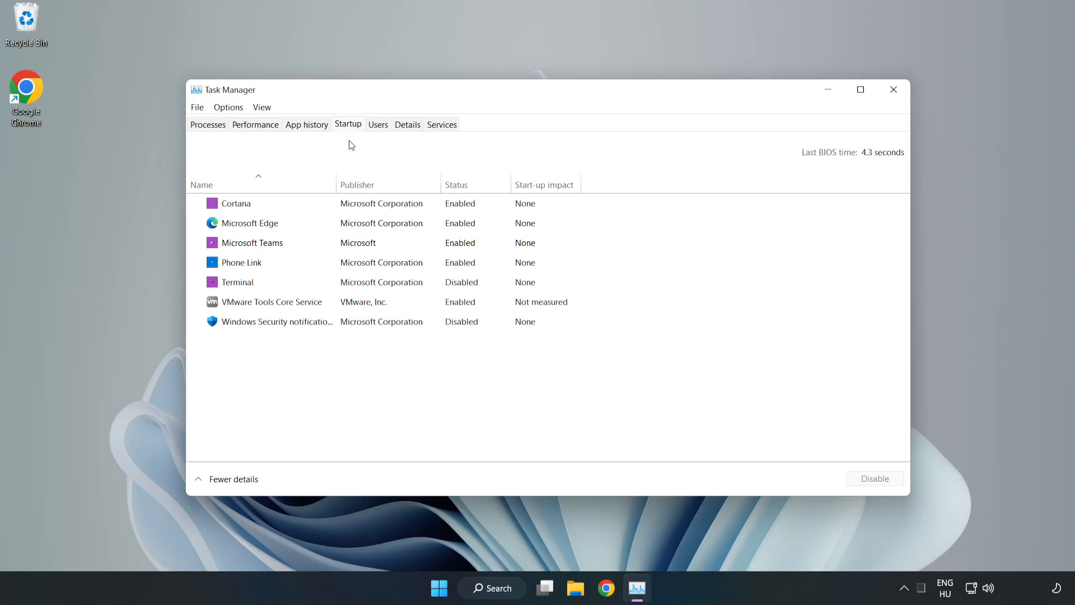
{"action": "left_click", "coordinate": [236, 203]}
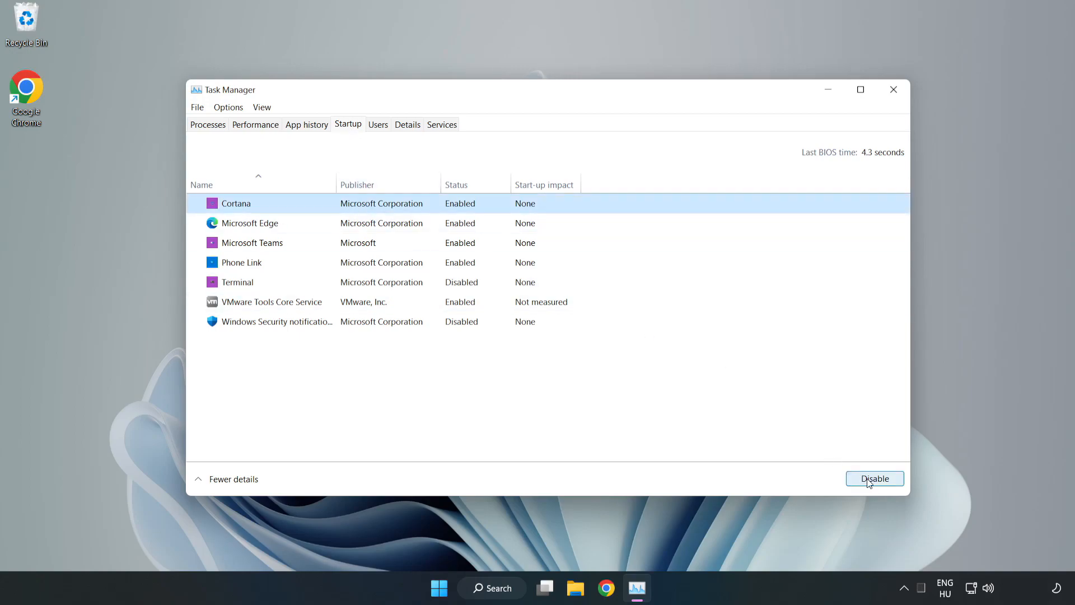
{"action": "left_click", "coordinate": [875, 478]}
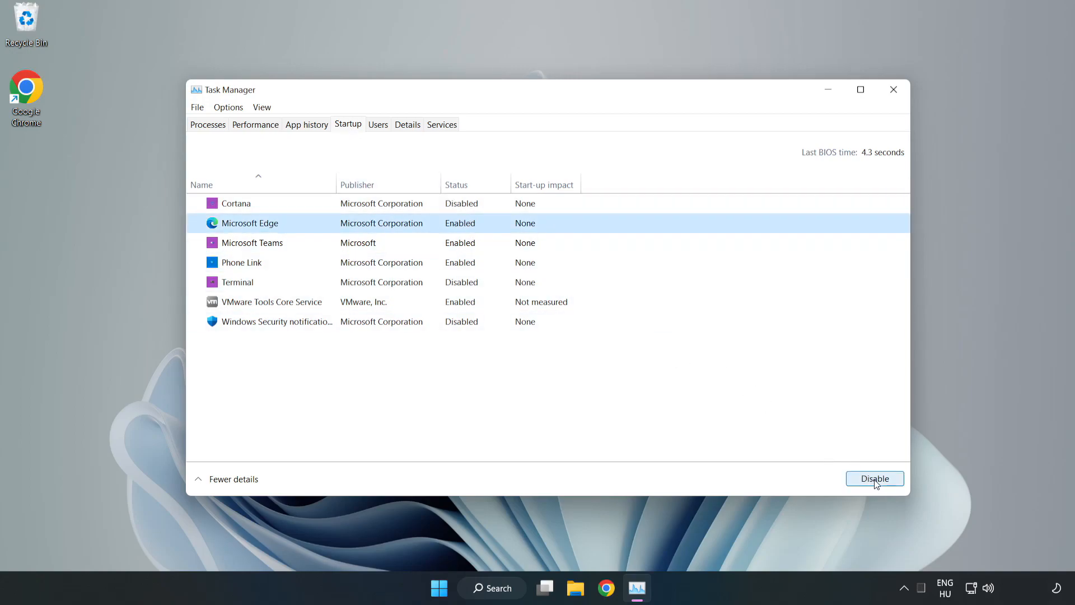
{"action": "left_click", "coordinate": [875, 478]}
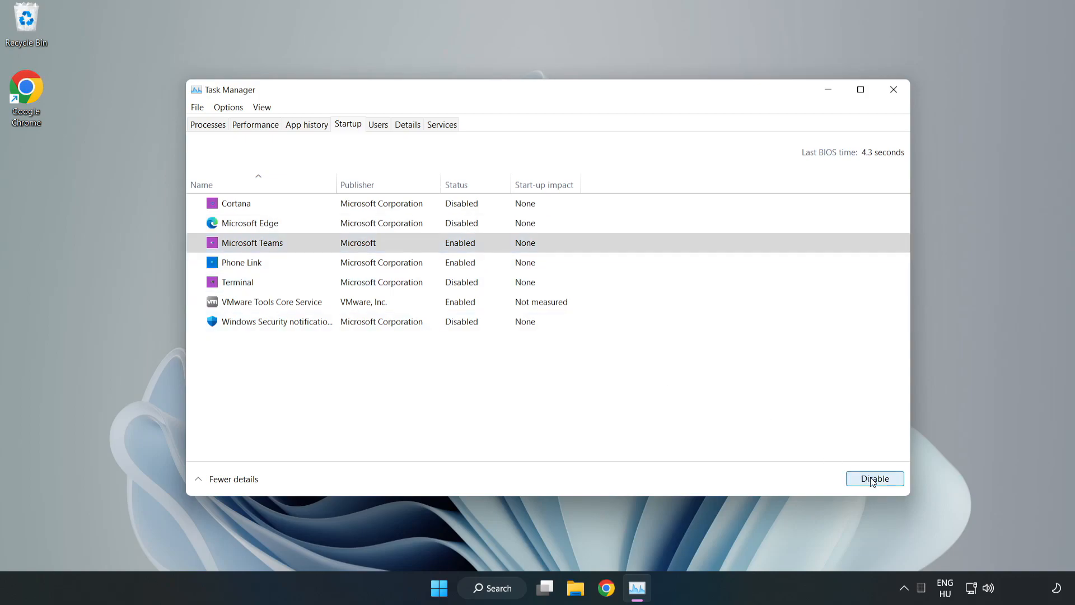
{"action": "left_click", "coordinate": [875, 478]}
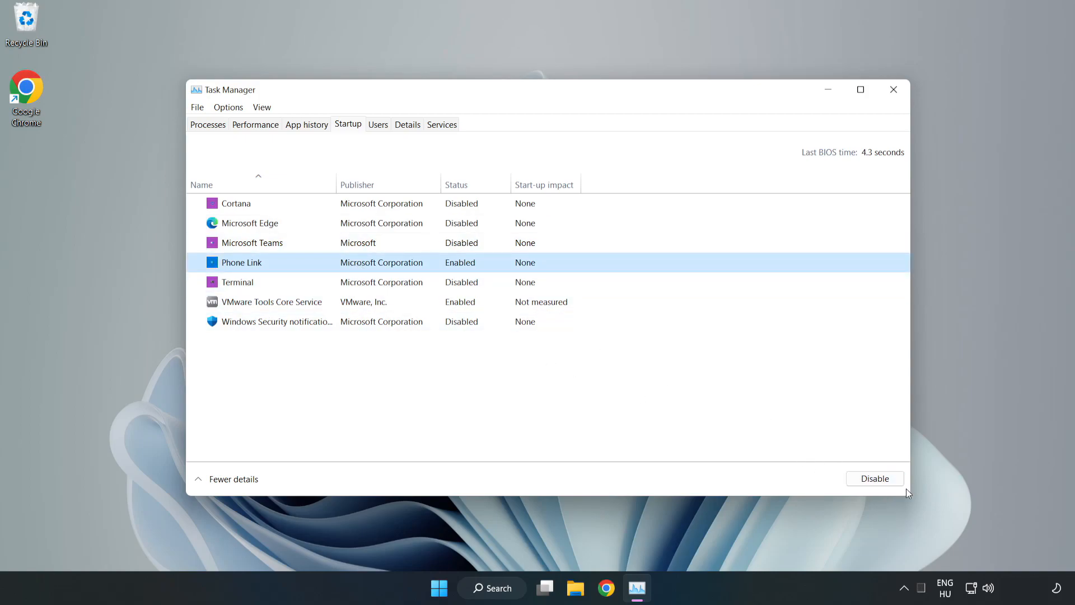
{"action": "left_click", "coordinate": [874, 479]}
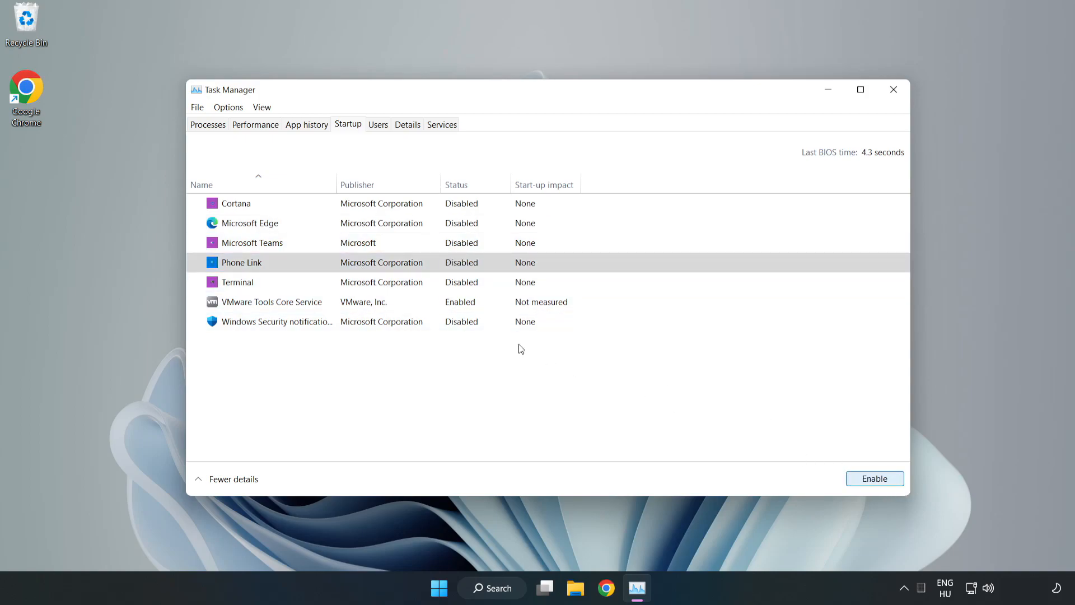
{"action": "mouse_move", "coordinate": [894, 92]}
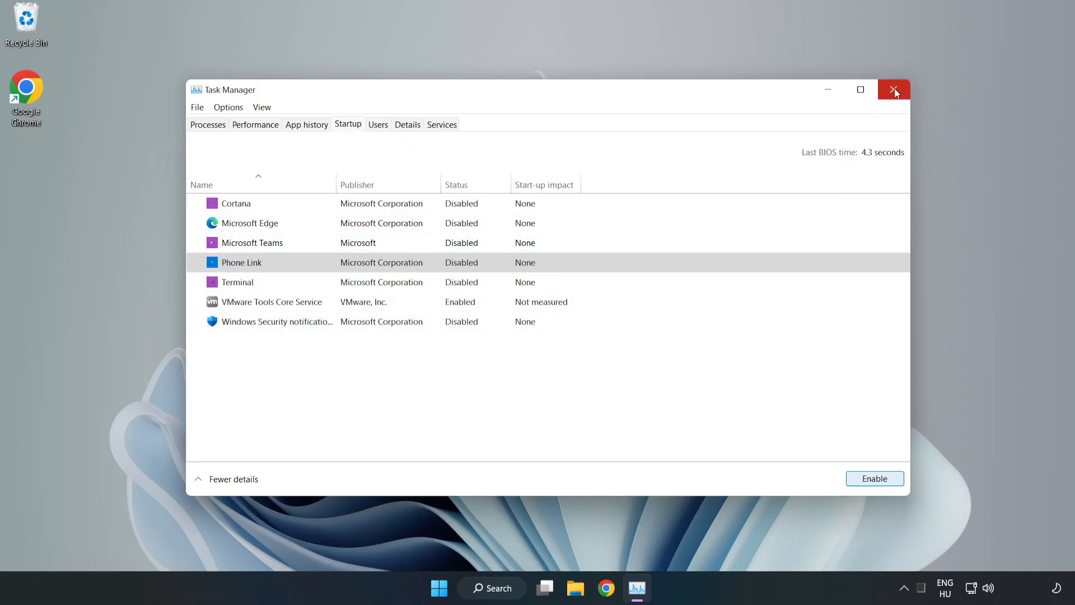
{"action": "left_click", "coordinate": [893, 90]}
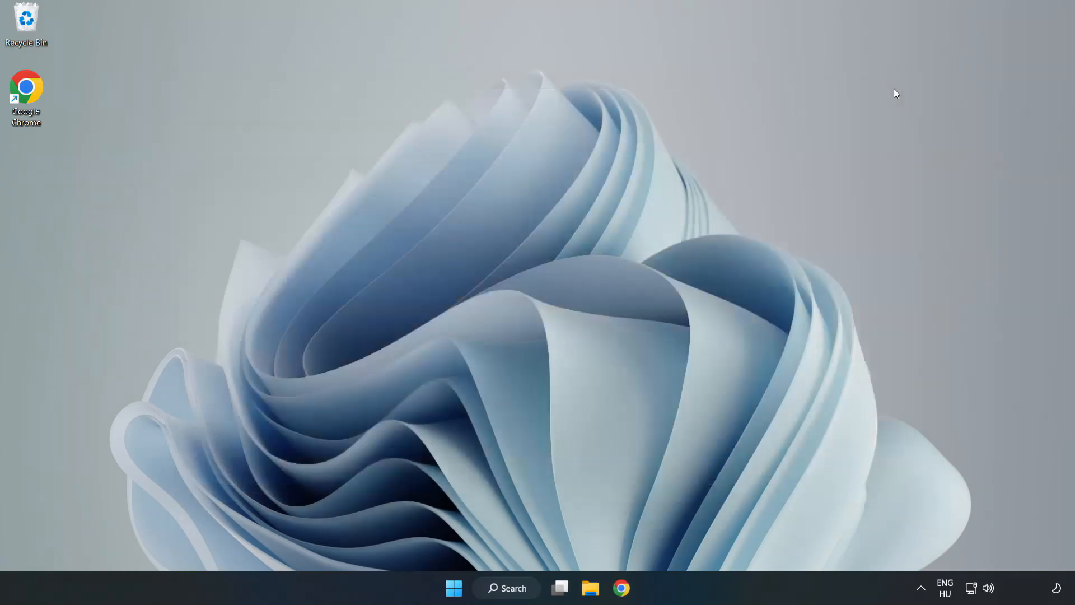
- Search 'cmd' and launch Command Prompt as administrator
{"action": "left_click", "coordinate": [506, 588]}
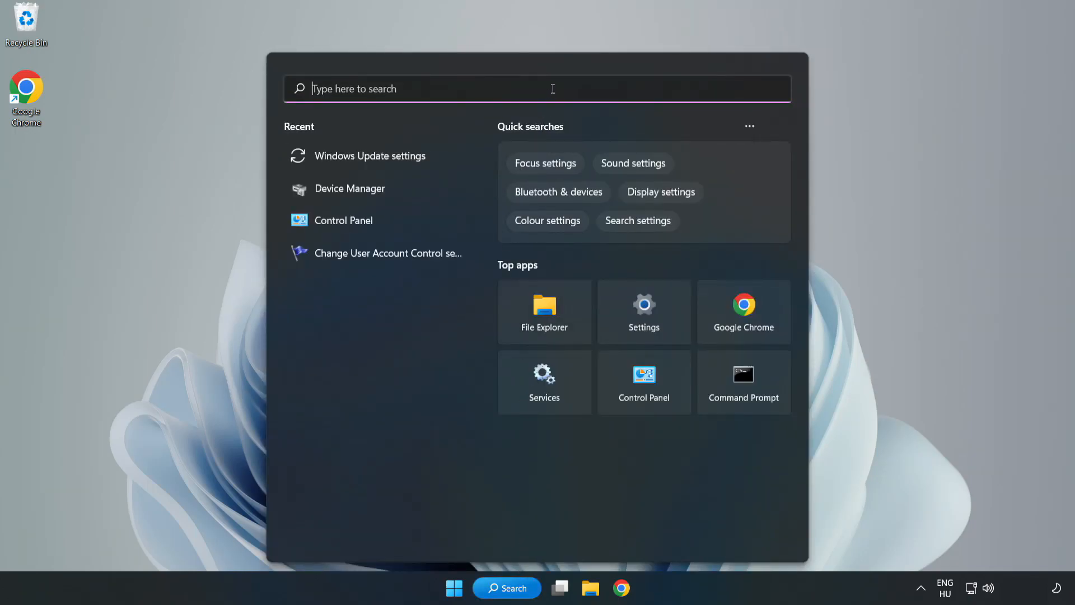
{"action": "type", "text": "cmd"}
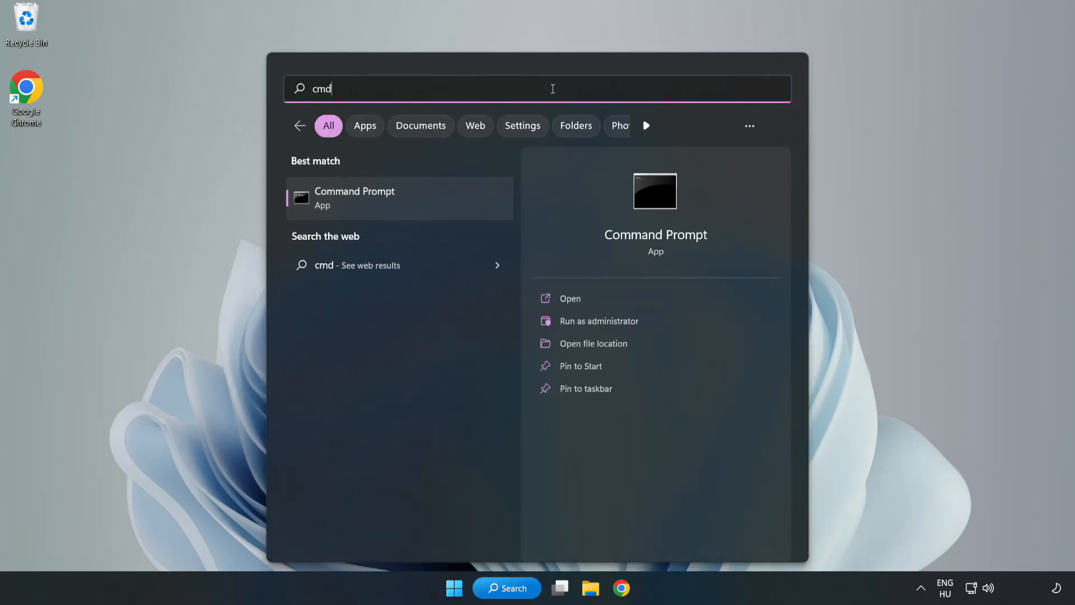
{"action": "mouse_move", "coordinate": [370, 205]}
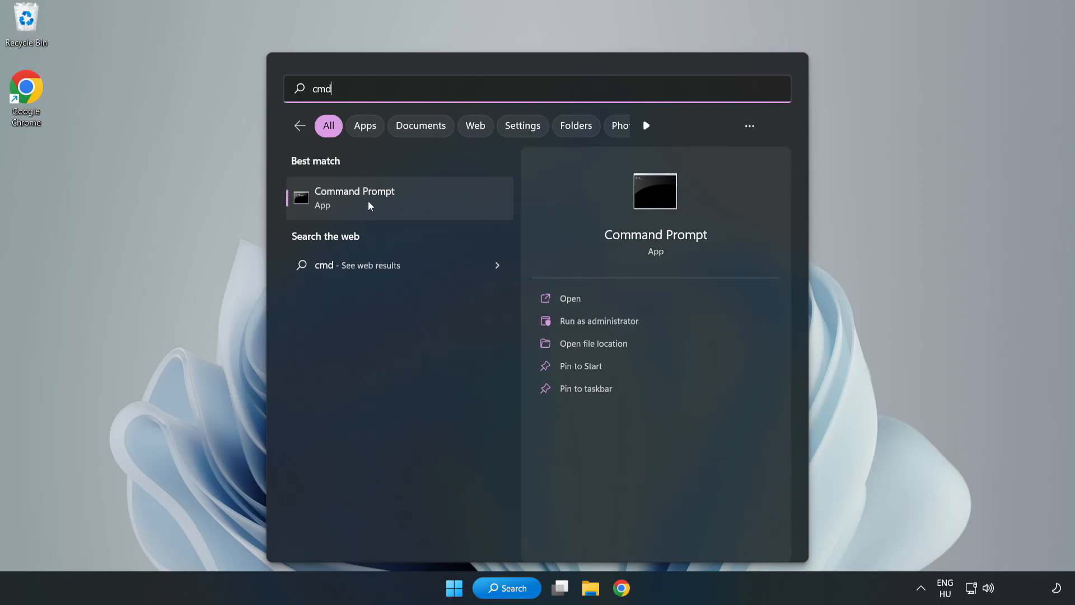
{"action": "right_click", "coordinate": [370, 205]}
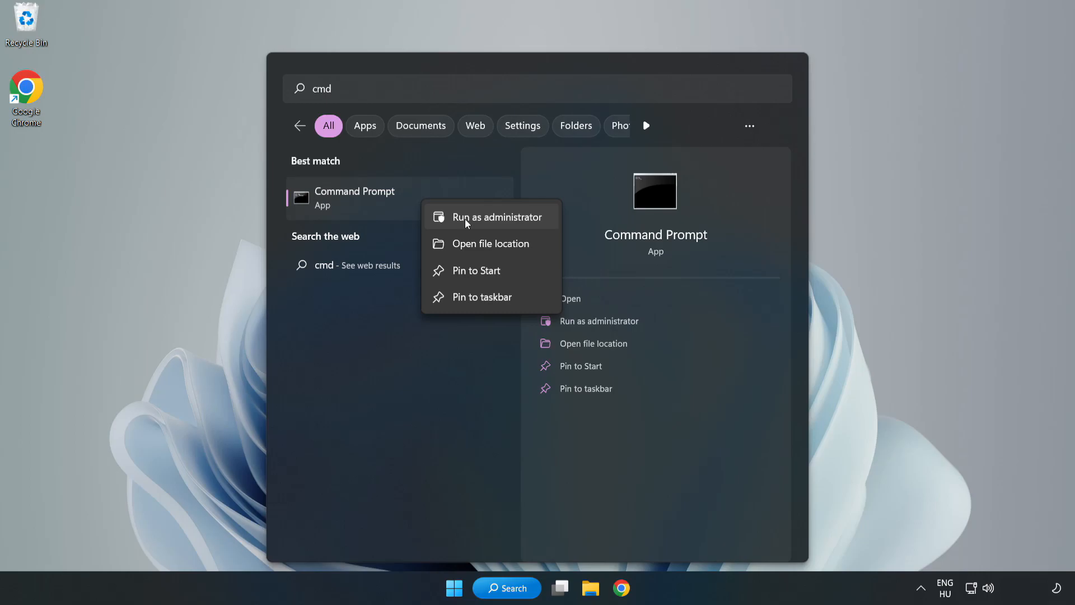
{"action": "left_click", "coordinate": [467, 217]}
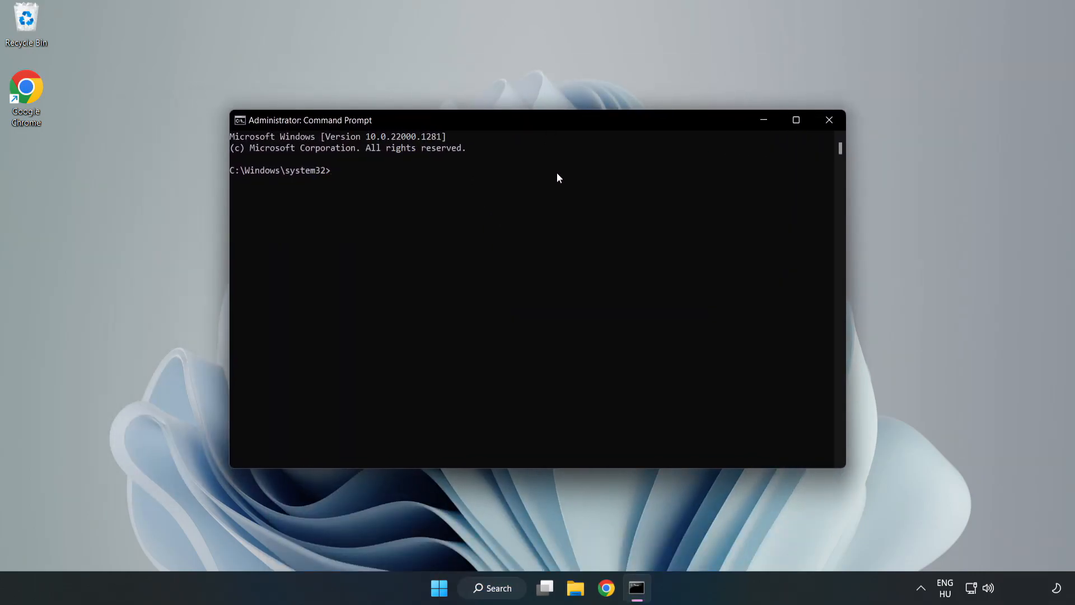
- Run sfc /scannow, confirm no integrity violations, and close Command Prompt
{"action": "type", "text": "sfc /scannow"}
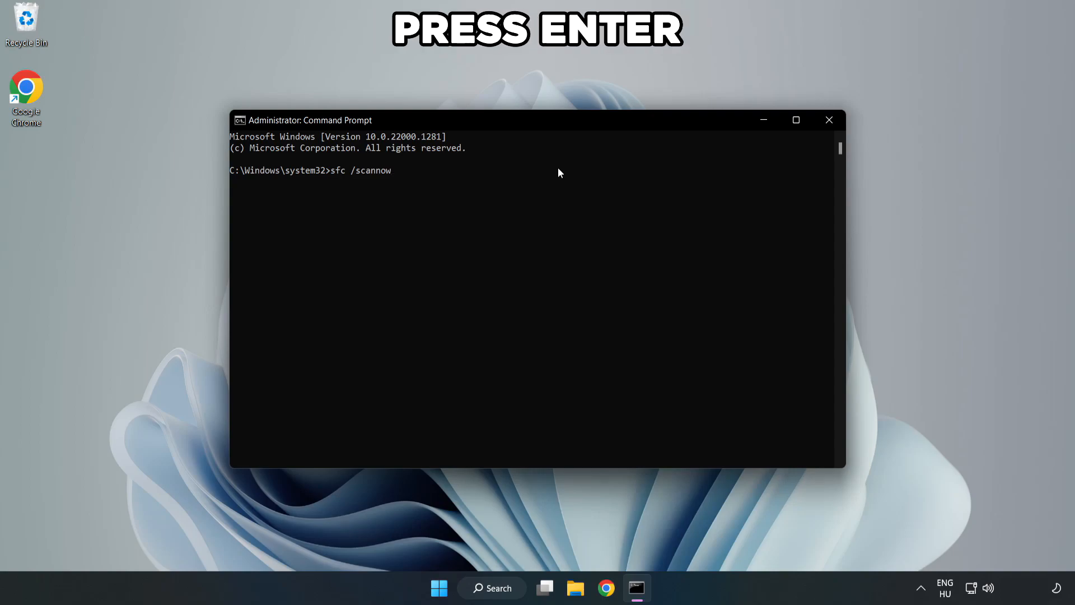
{"action": "key", "text": "Enter"}
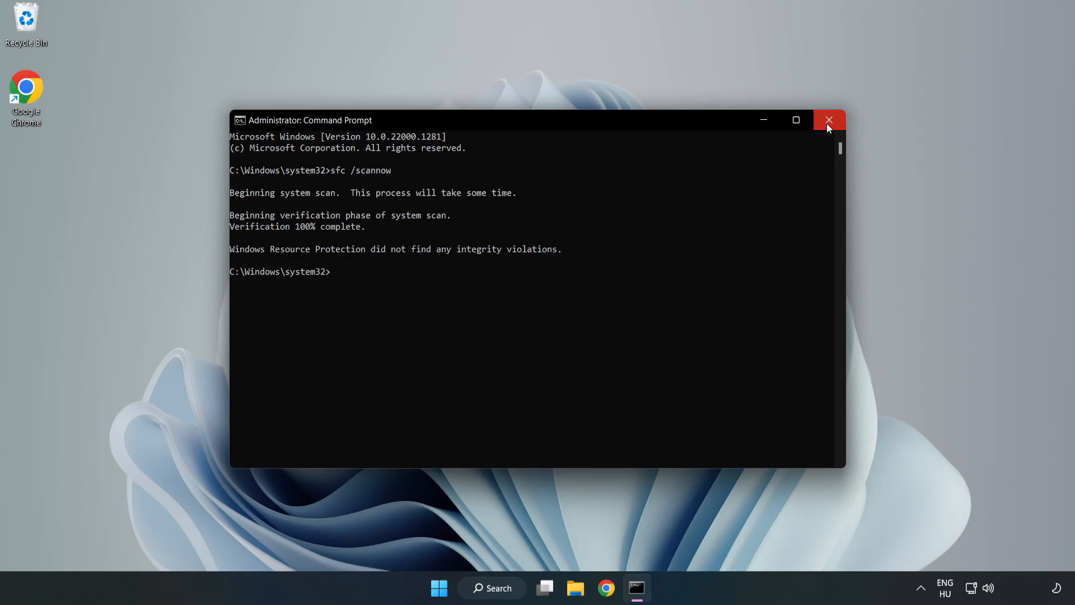
{"action": "left_click", "coordinate": [830, 120]}
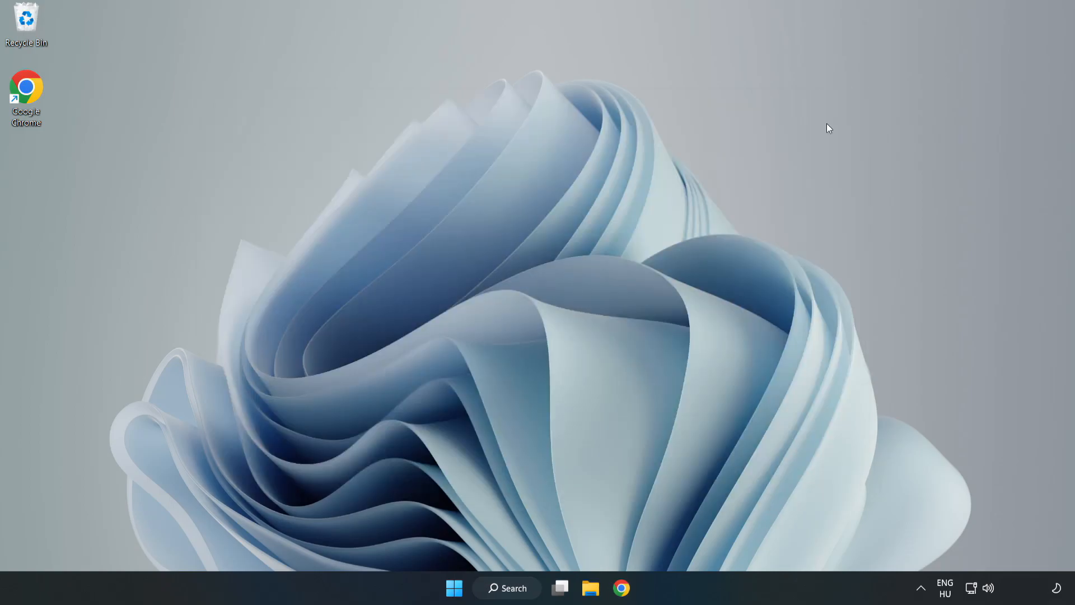
{"action": "mouse_move", "coordinate": [514, 593]}
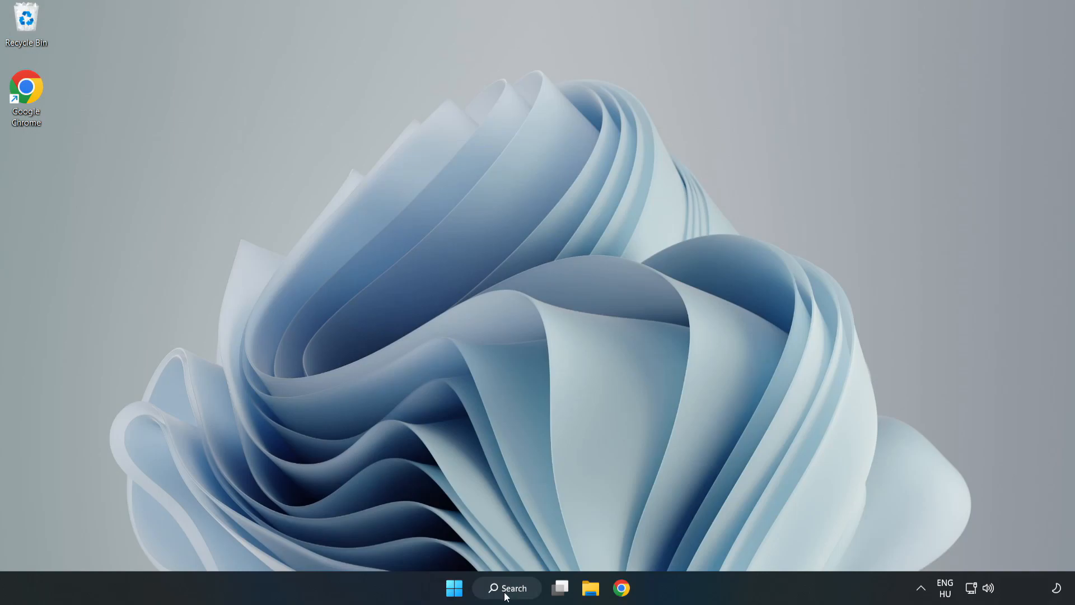
- Search for 'security' and launch the Windows Security app
{"action": "left_click", "coordinate": [507, 588]}
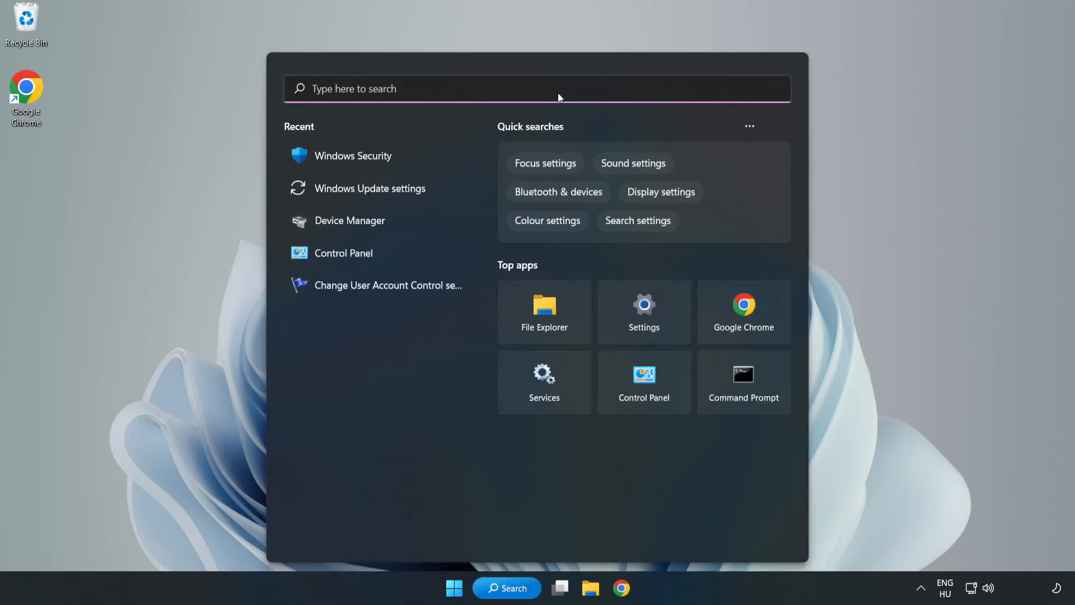
{"action": "type", "text": "securit"}
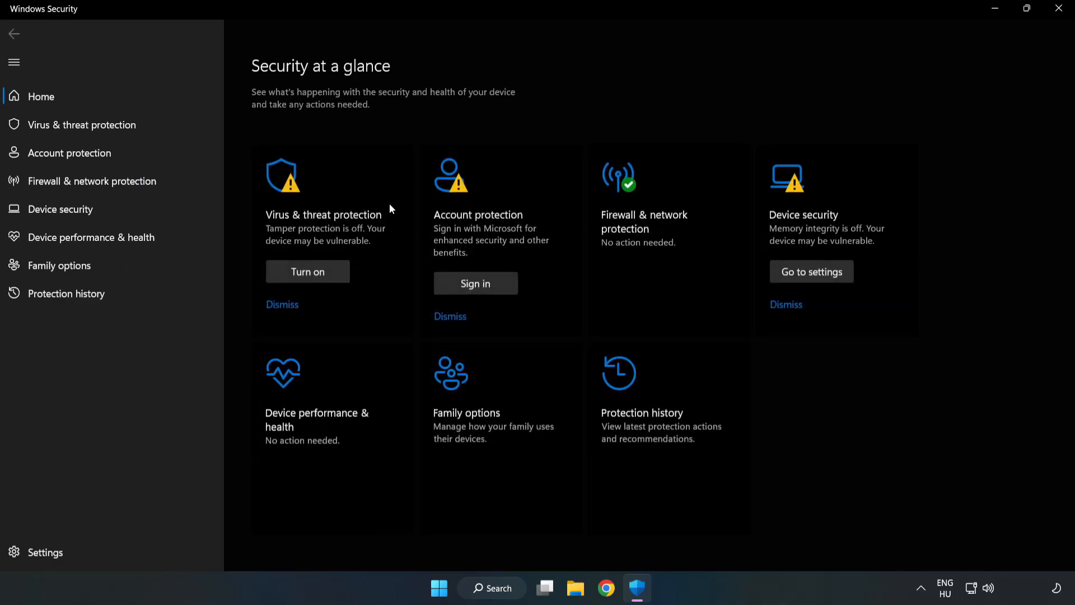
{"action": "mouse_move", "coordinate": [330, 180]}
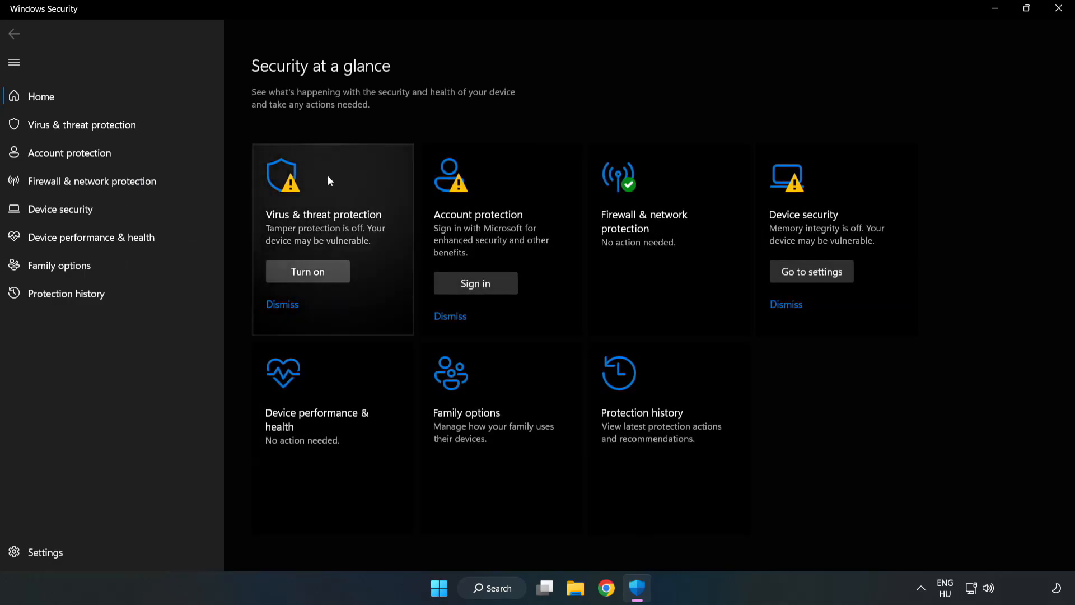
{"action": "mouse_move", "coordinate": [72, 131]}
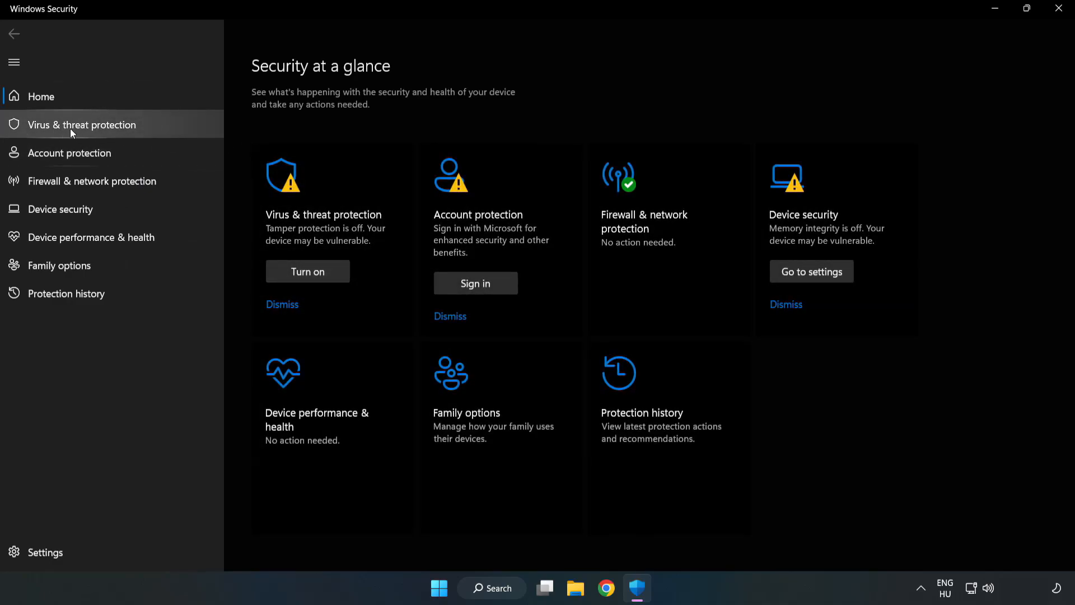
- Open Virus & threat protection's Manage settings and scroll down to Exclusions
{"action": "left_click", "coordinate": [82, 125]}
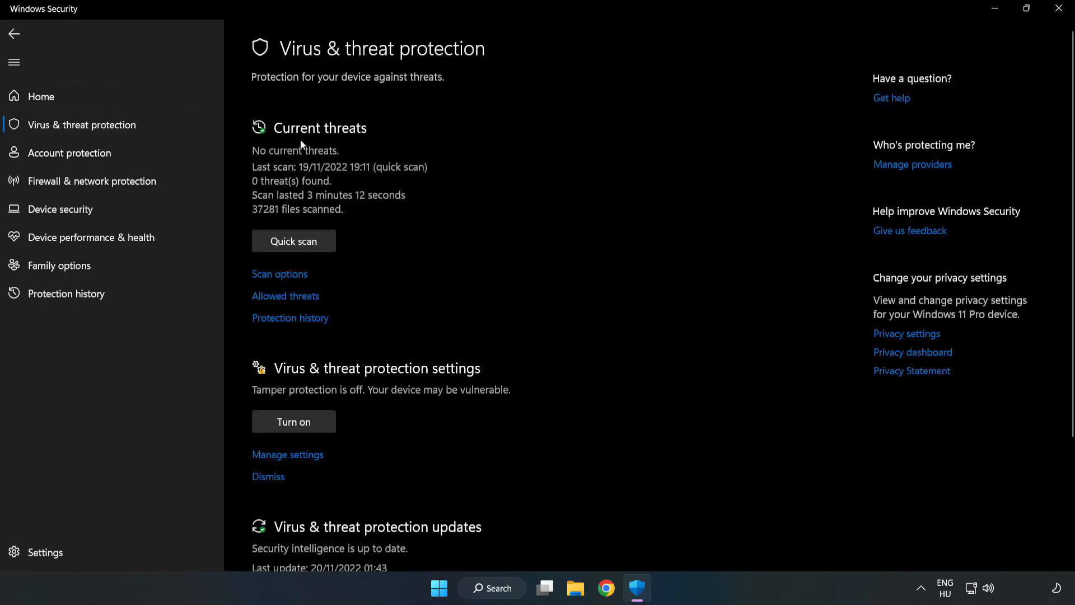
{"action": "scroll", "scroll_direction": "down", "scroll_amount": 3}
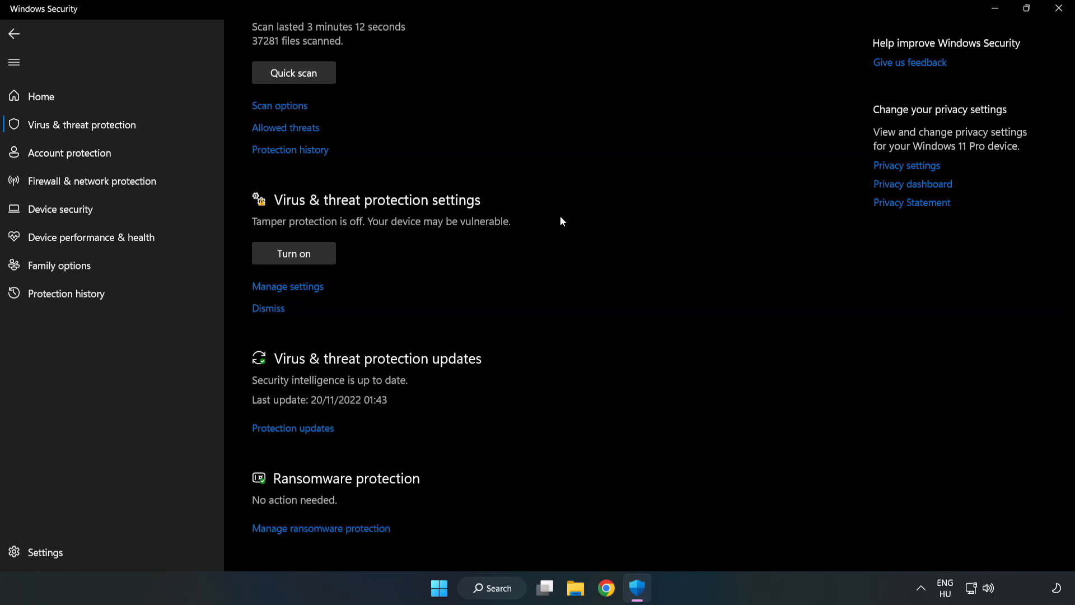
{"action": "mouse_move", "coordinate": [293, 294]}
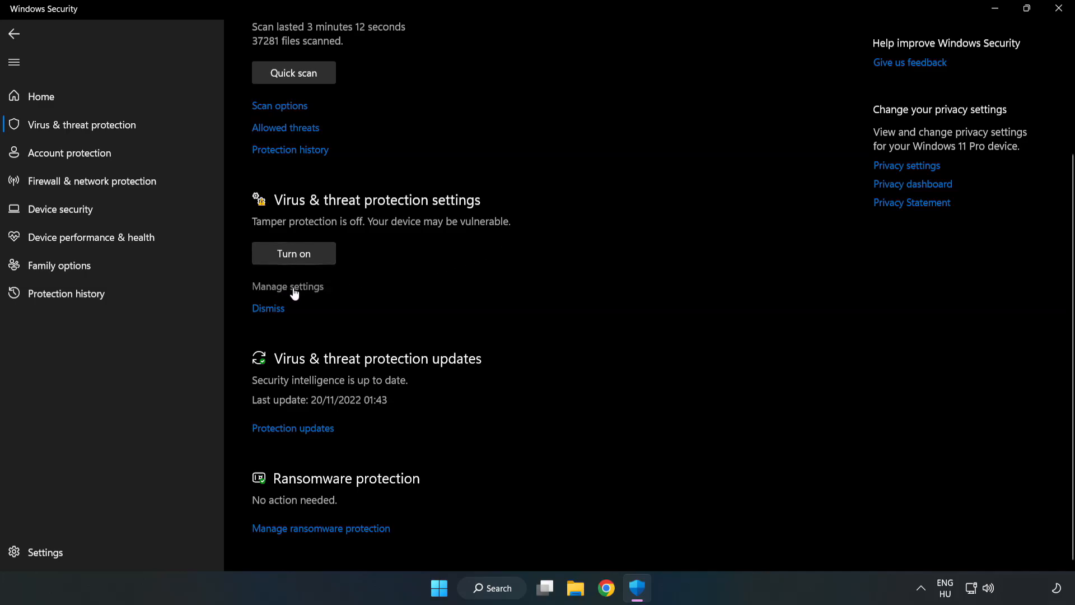
{"action": "left_click", "coordinate": [287, 287]}
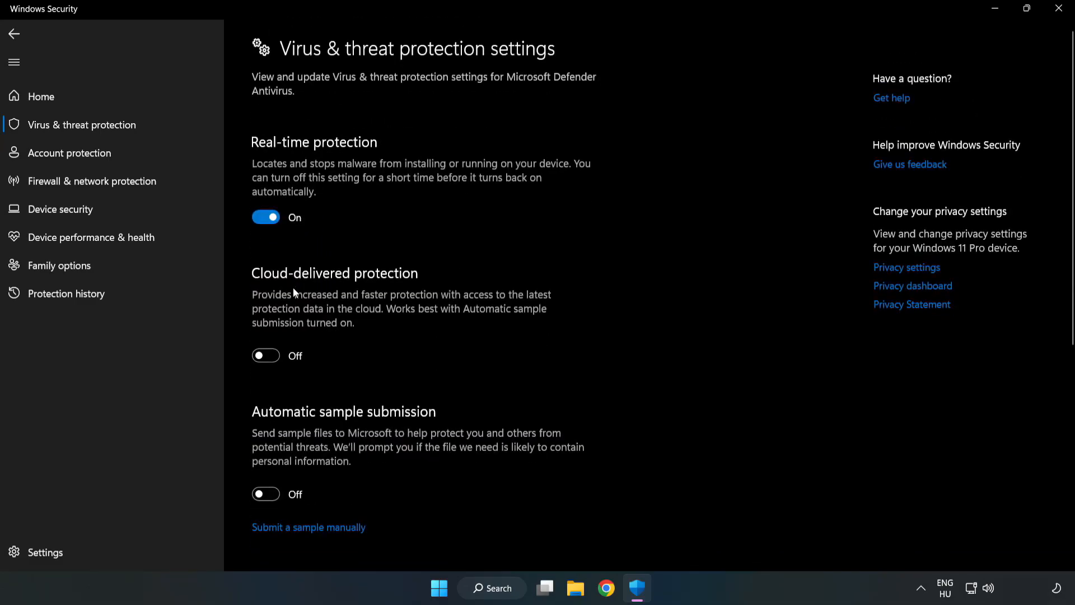
{"action": "scroll", "scroll_direction": "down", "scroll_amount": 3}
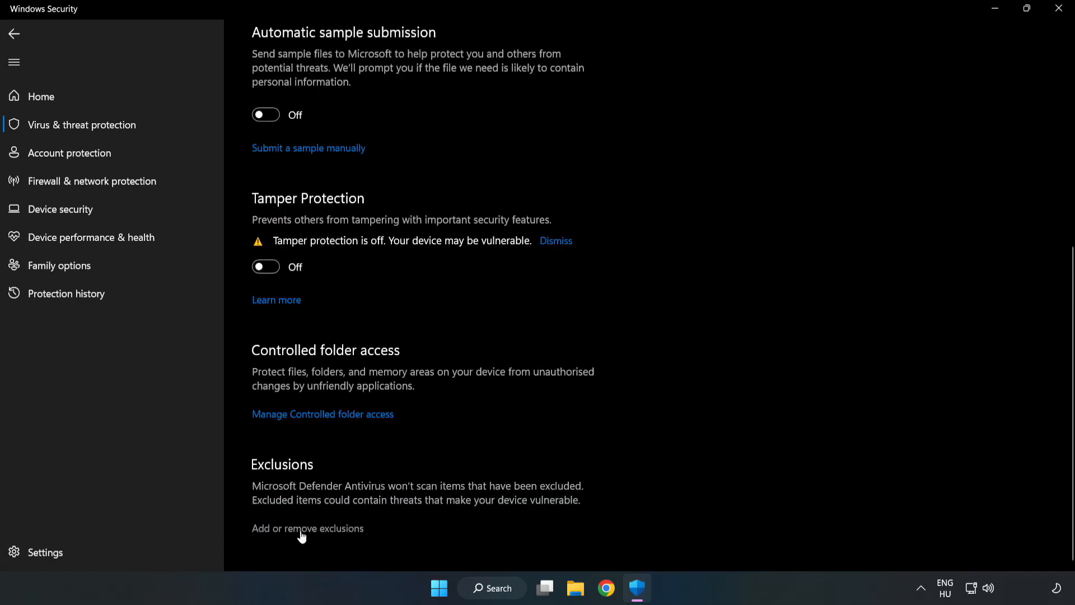
{"action": "mouse_move", "coordinate": [318, 532]}
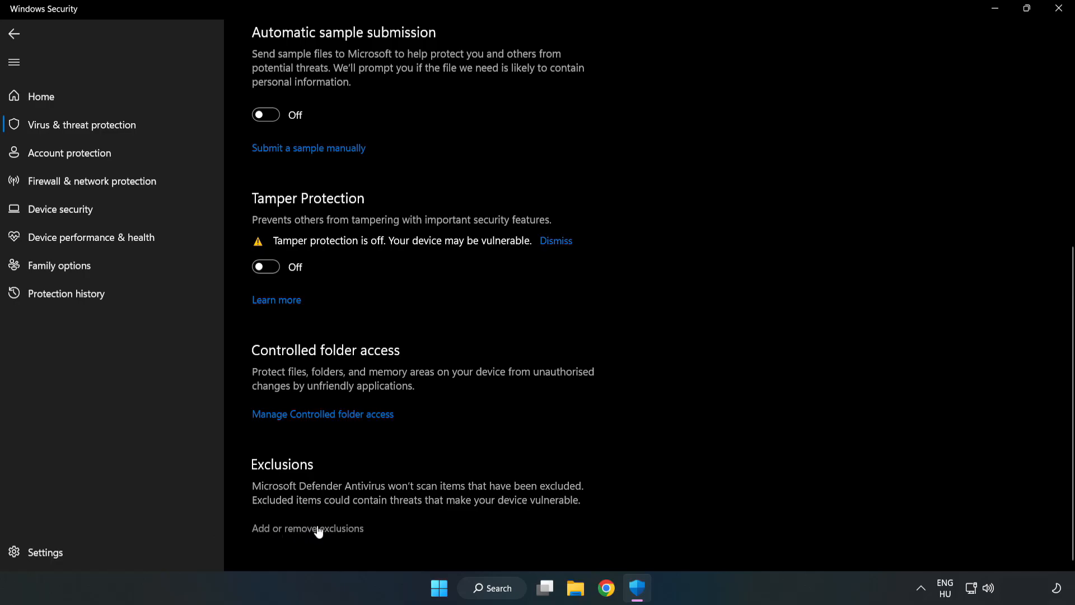
- Open Add or remove exclusions and add a new File exclusion
{"action": "left_click", "coordinate": [307, 528]}
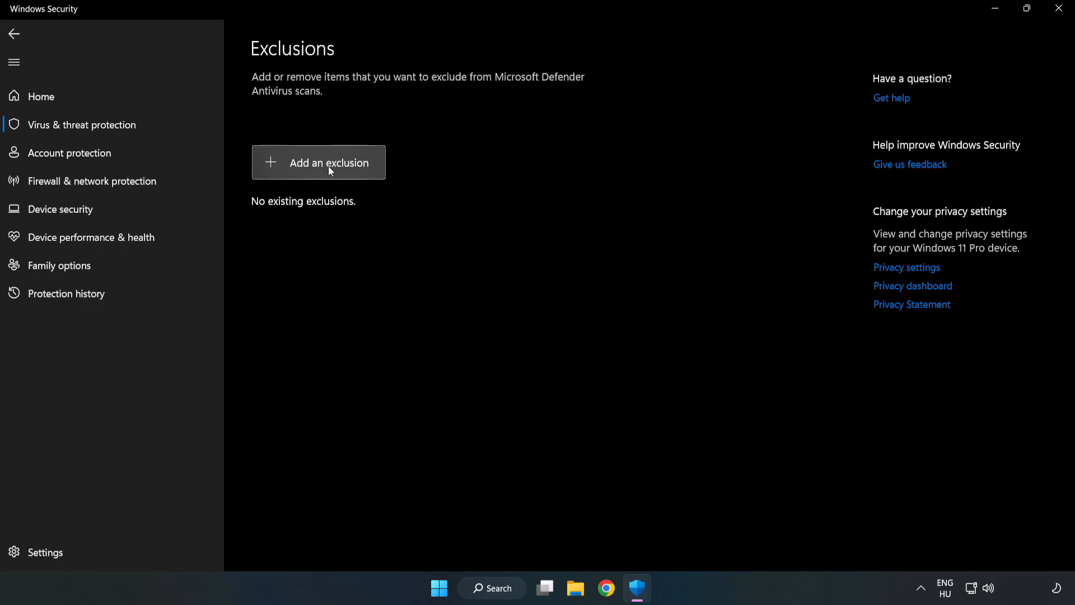
{"action": "left_click", "coordinate": [329, 163]}
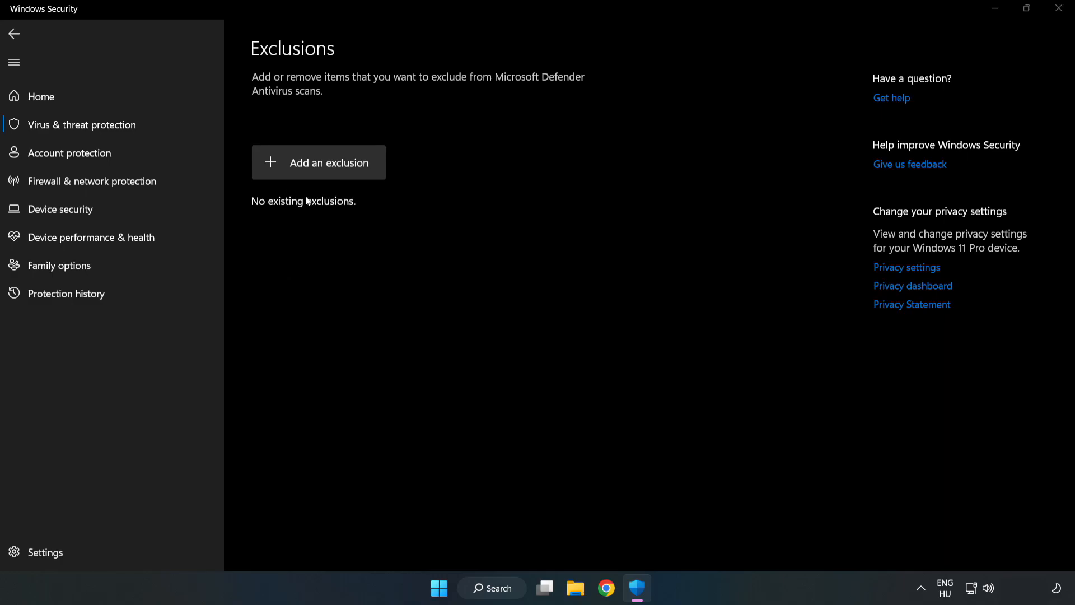
{"action": "left_click", "coordinate": [318, 163]}
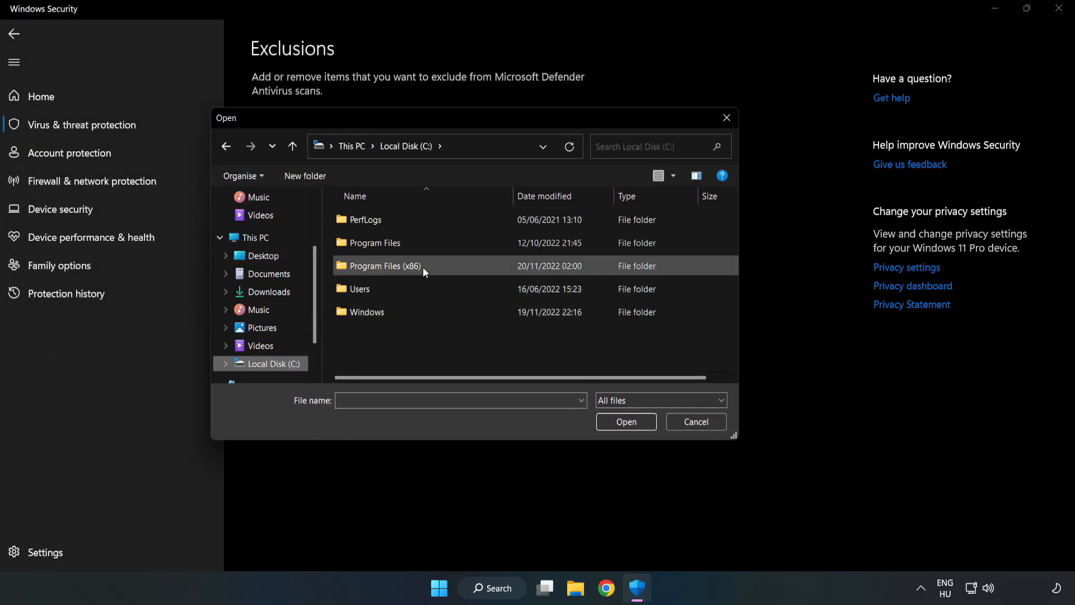
- Exclude the NOT WORKING APP shortcut from Program Files (x86), adding chrome.exe
{"action": "double_click", "coordinate": [385, 265]}
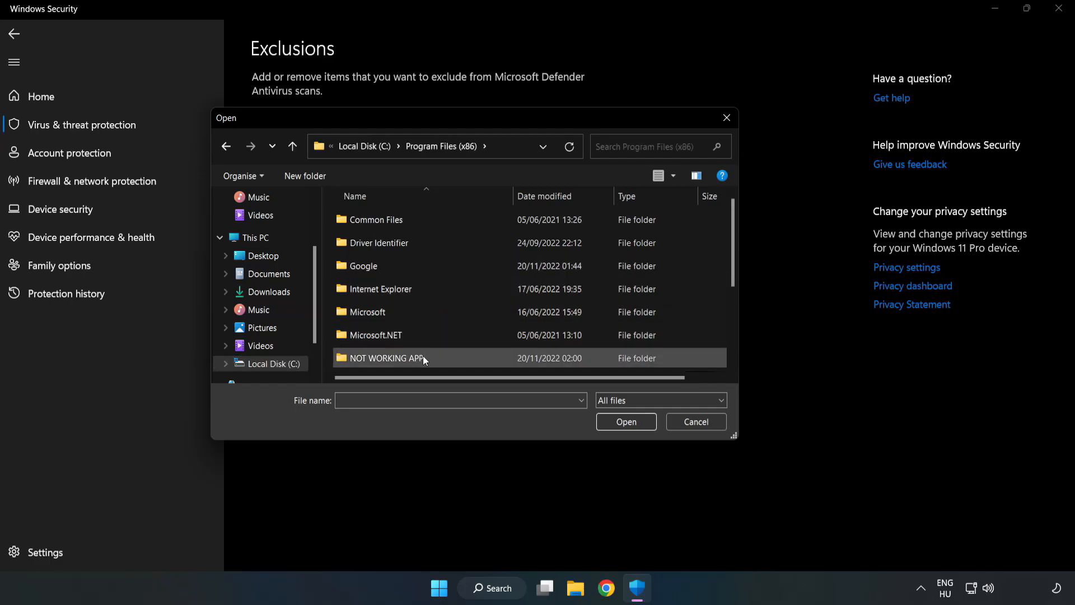
{"action": "double_click", "coordinate": [387, 358]}
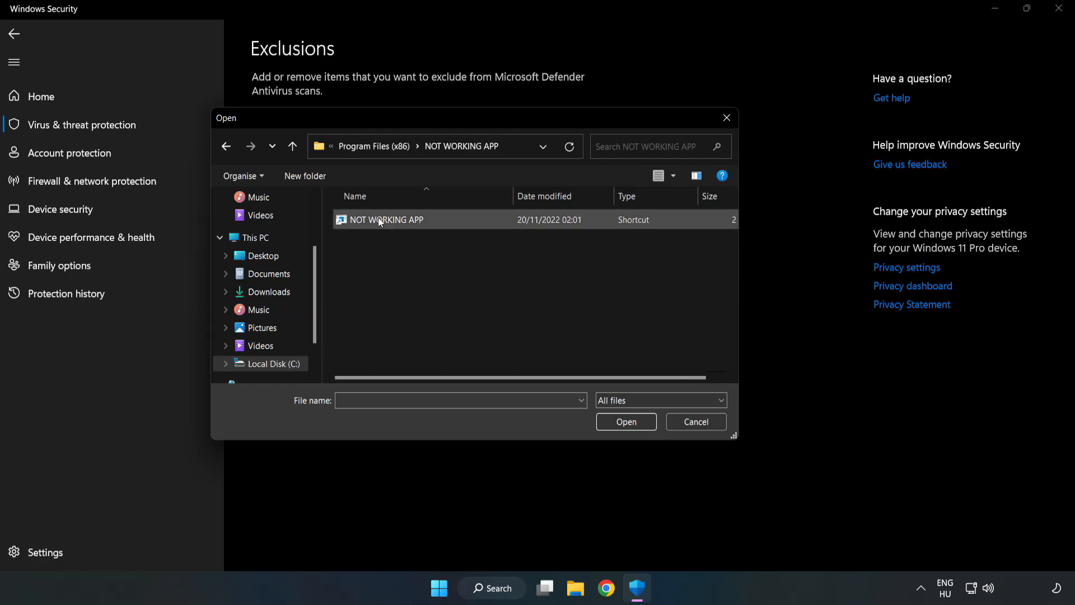
{"action": "left_click", "coordinate": [387, 219]}
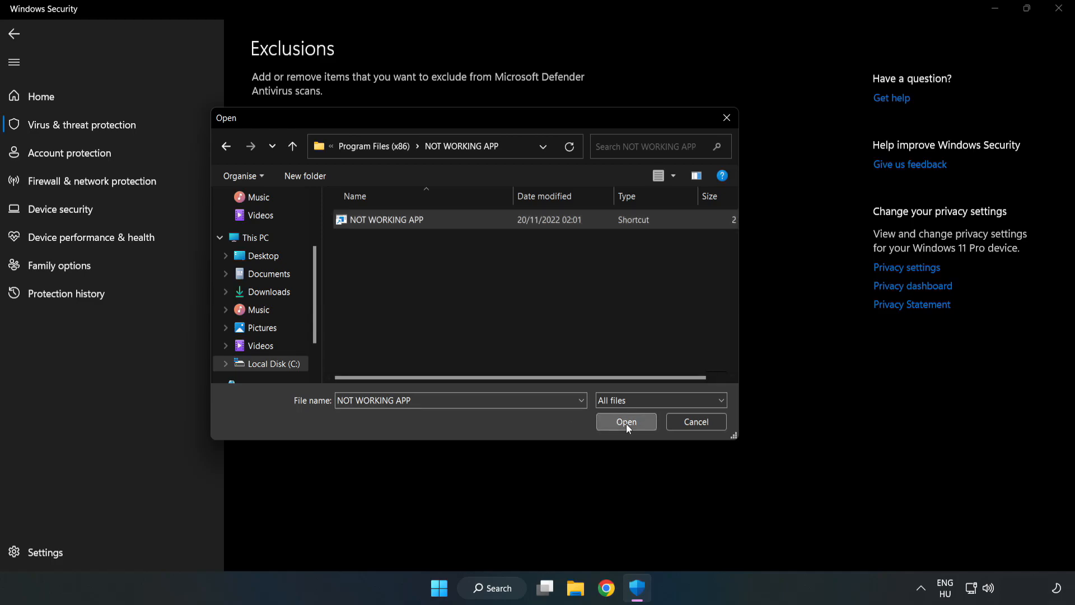
{"action": "left_click", "coordinate": [626, 422]}
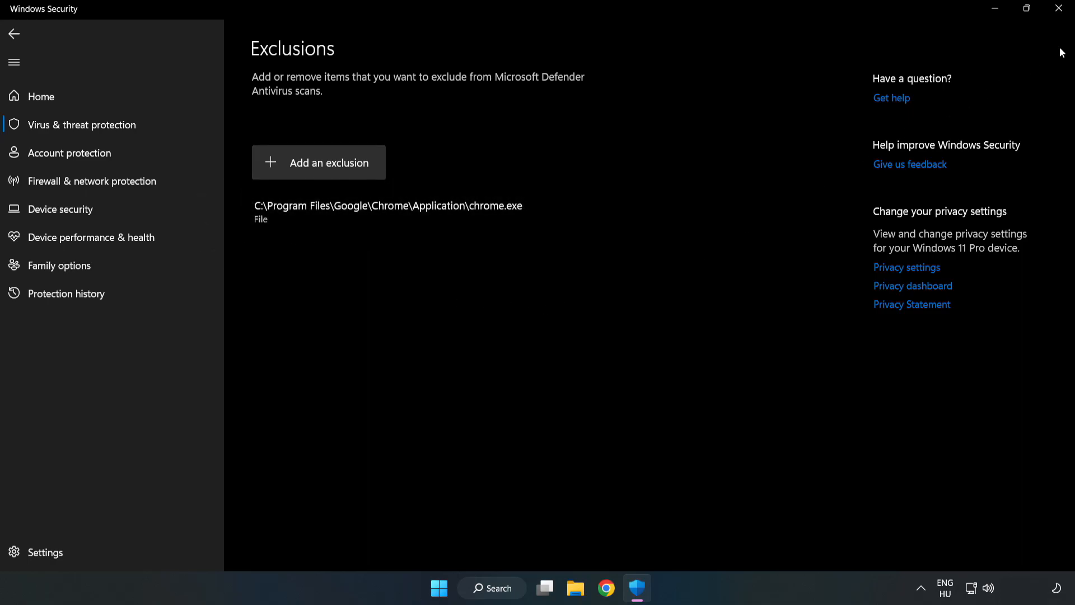
{"action": "mouse_move", "coordinate": [1059, 8]}
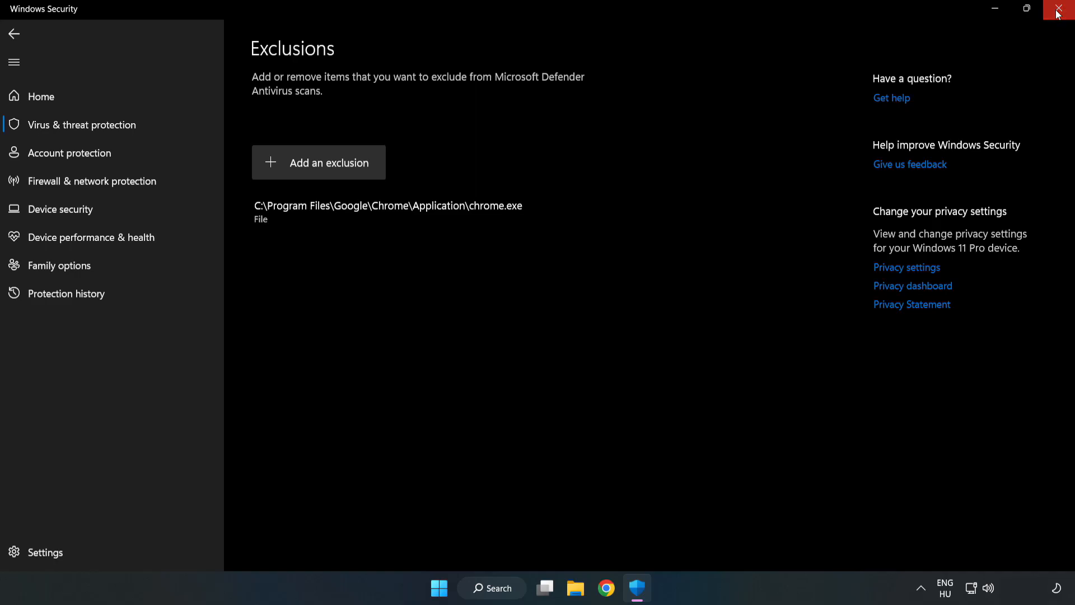
- Close Windows Security after verifying the chrome.exe exclusion
{"action": "left_click", "coordinate": [1058, 9]}
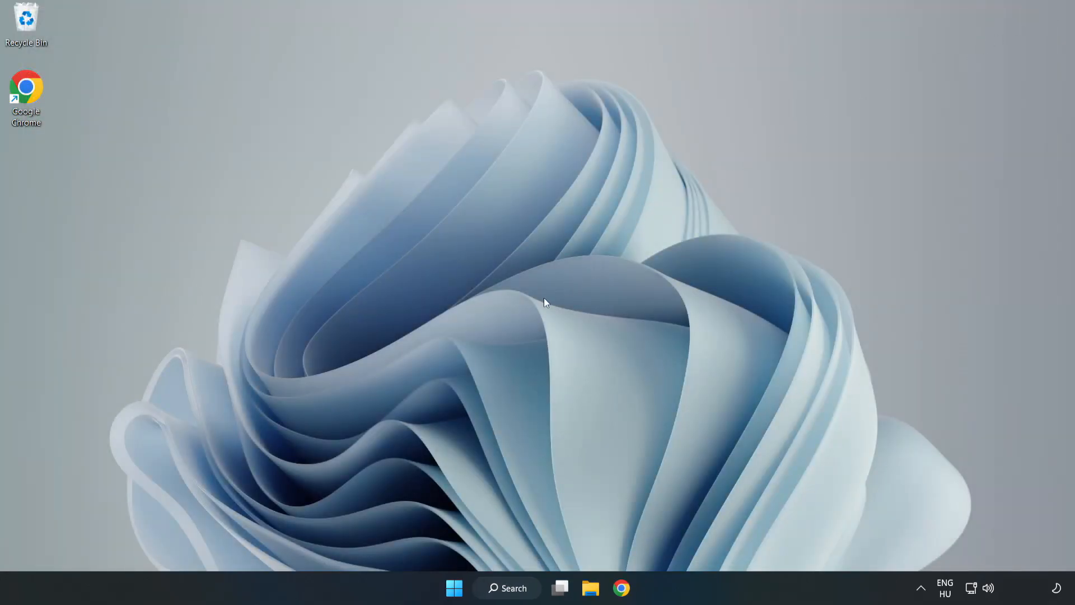
{"action": "mouse_move", "coordinate": [547, 302]}
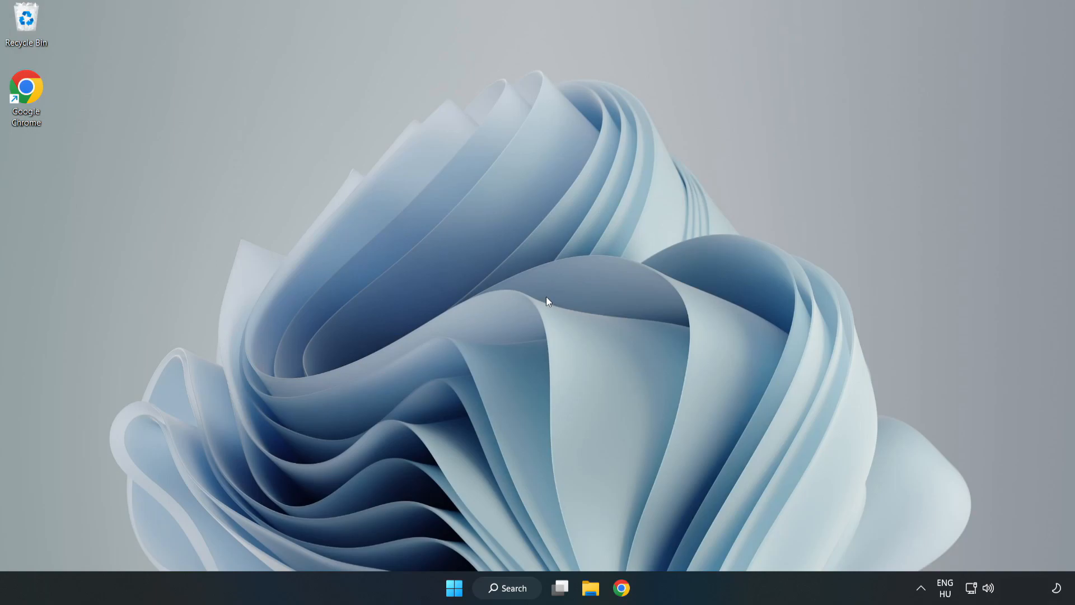
- Open the Start menu's power options showing Sleep, Shut down and Restart
{"action": "left_click", "coordinate": [454, 587]}
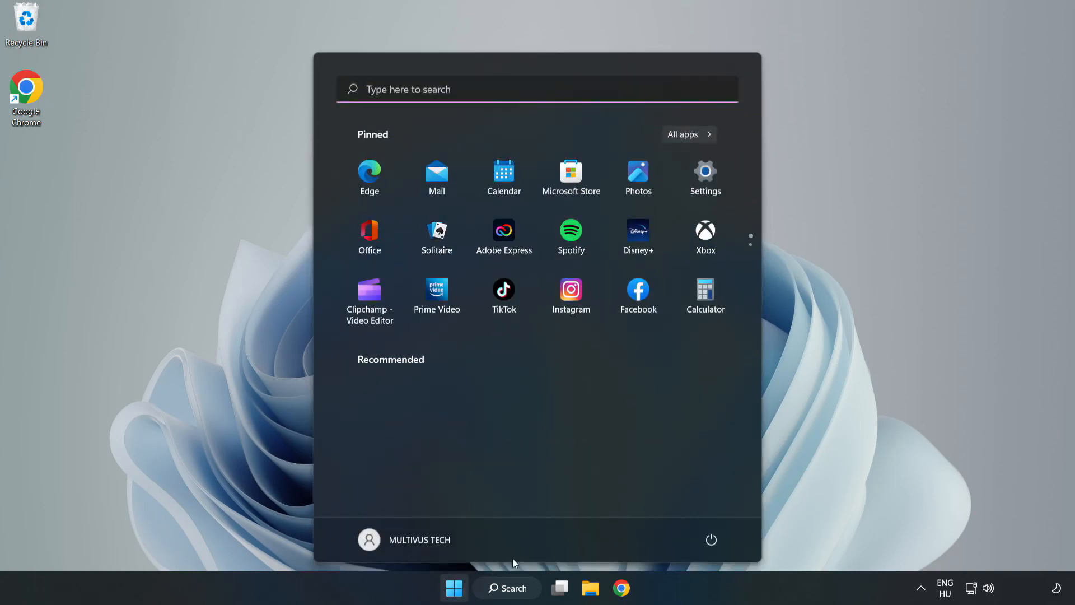
{"action": "left_click", "coordinate": [710, 539]}
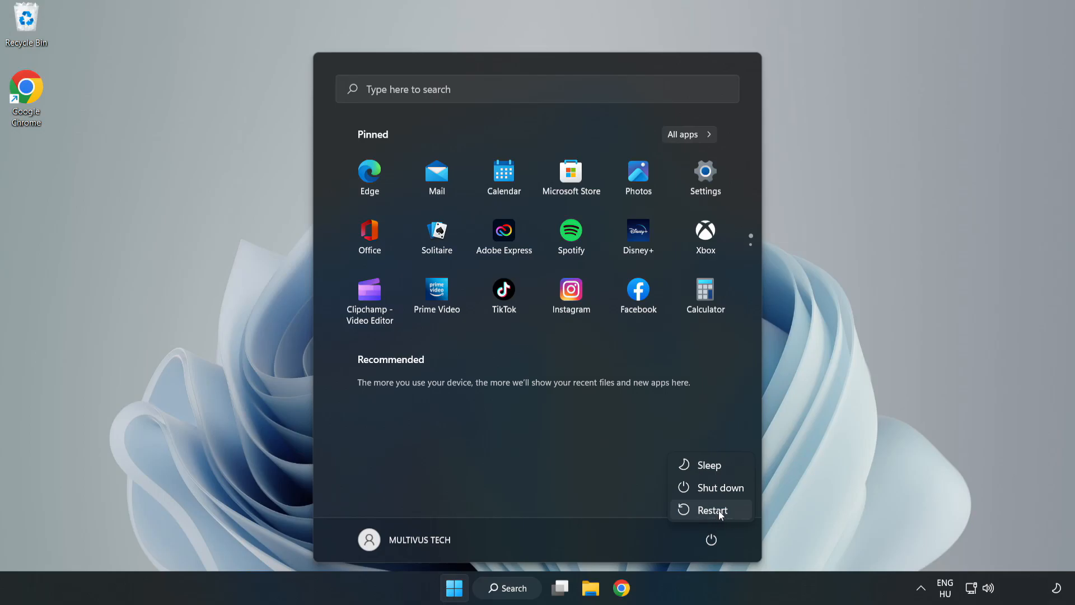
{"action": "mouse_move", "coordinate": [720, 511]}
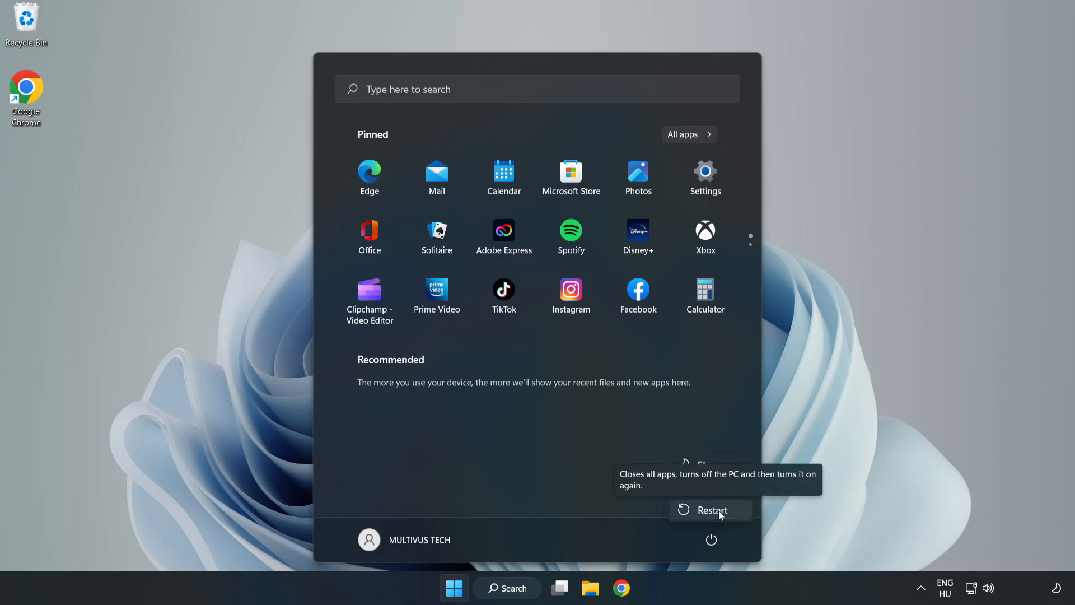